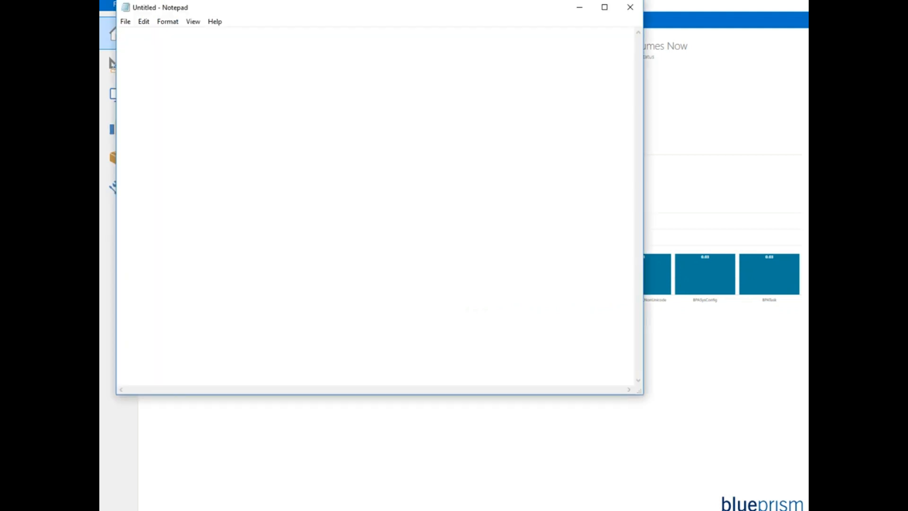
# - Write RPA, Blue Prism, UIpath and automation anywhere on separate lines in the Notepad note
pyautogui.write('RPA')
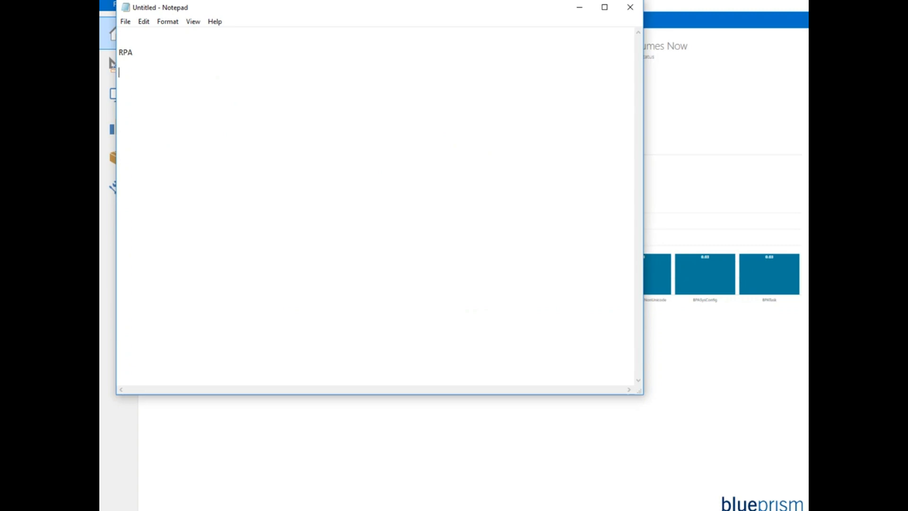
pyautogui.write('Blue')
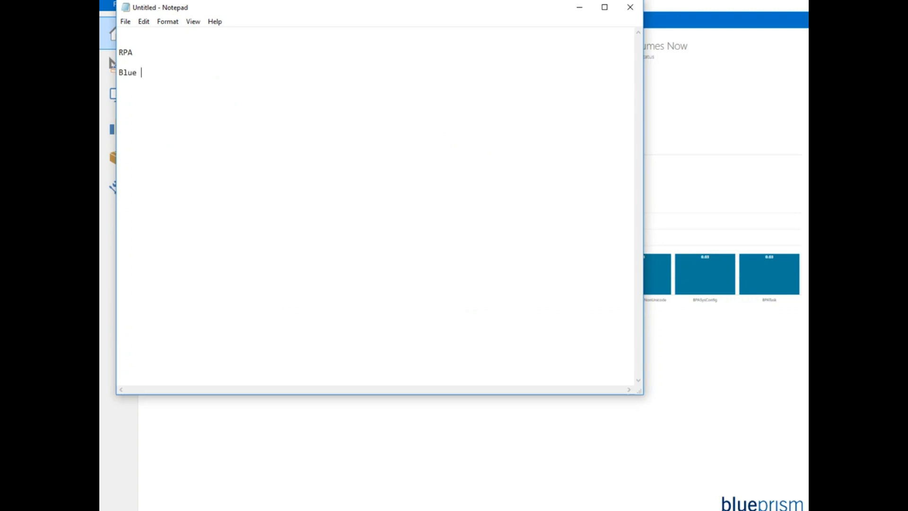
pyautogui.write('Pris')
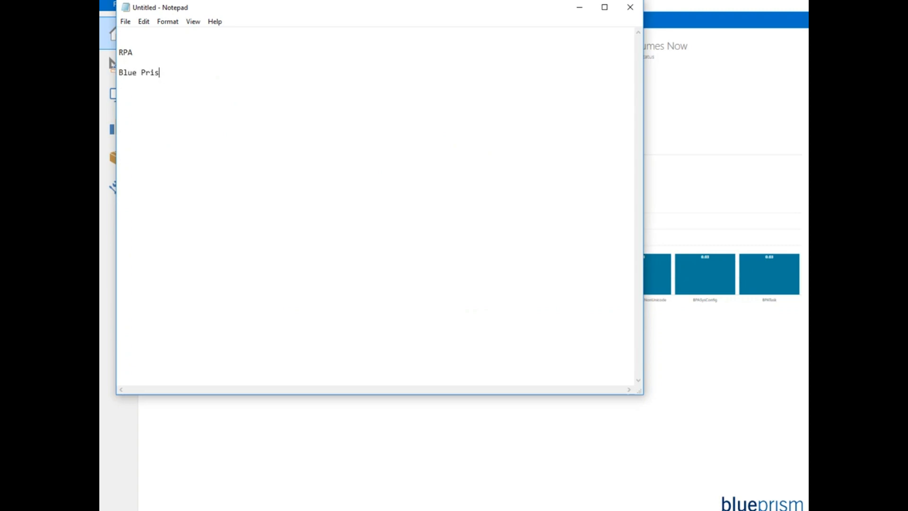
pyautogui.write('m')
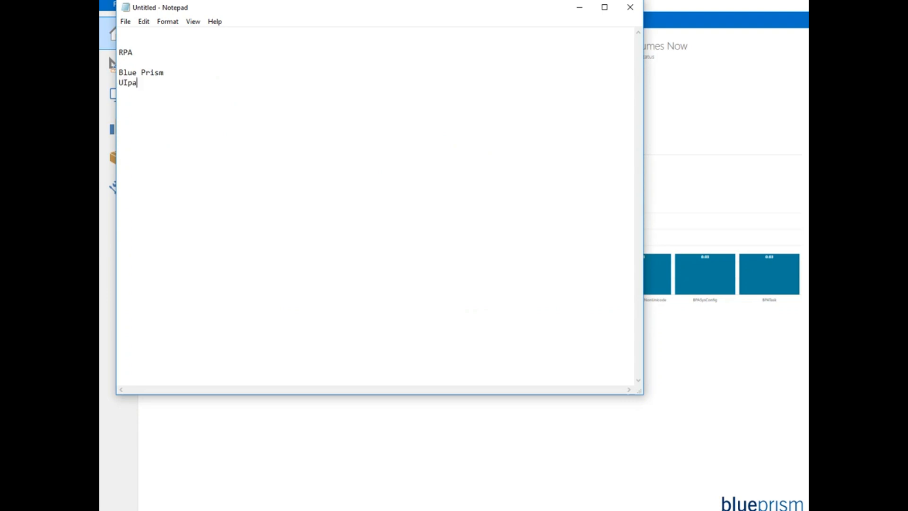
pyautogui.write('th')
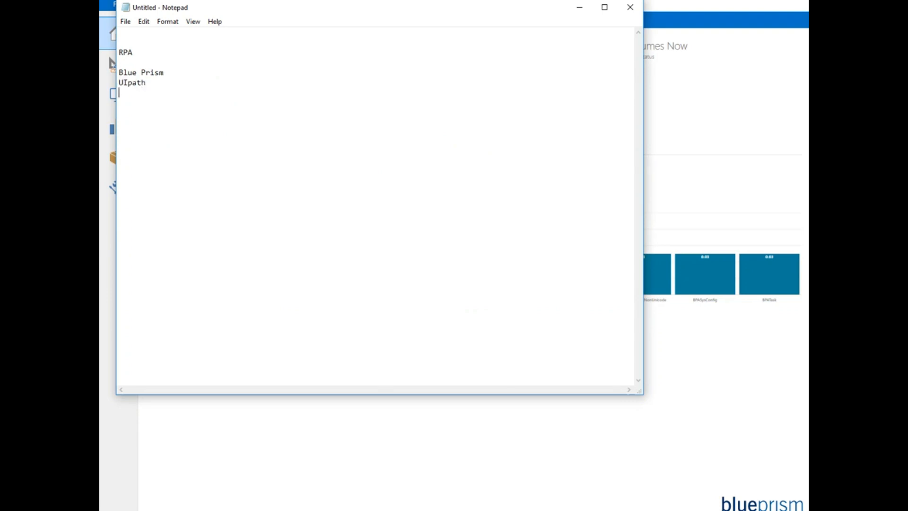
pyautogui.write('auto')
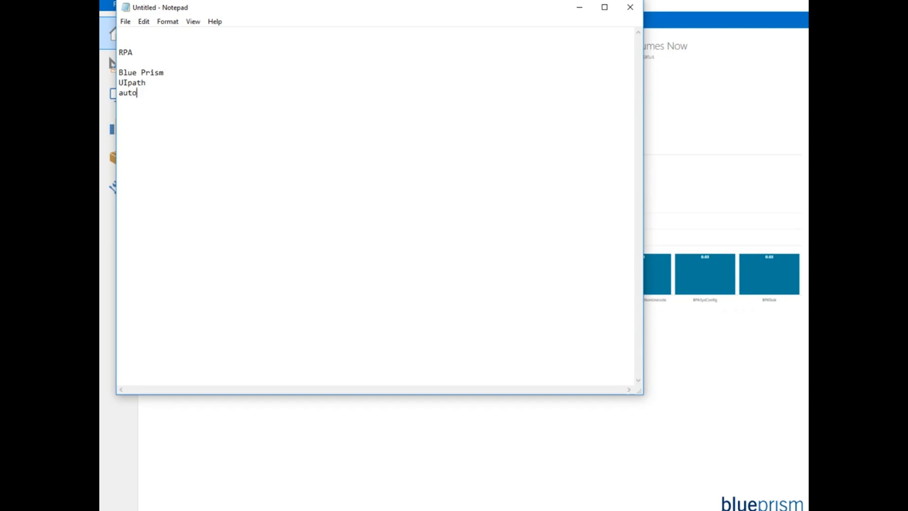
pyautogui.write('mation')
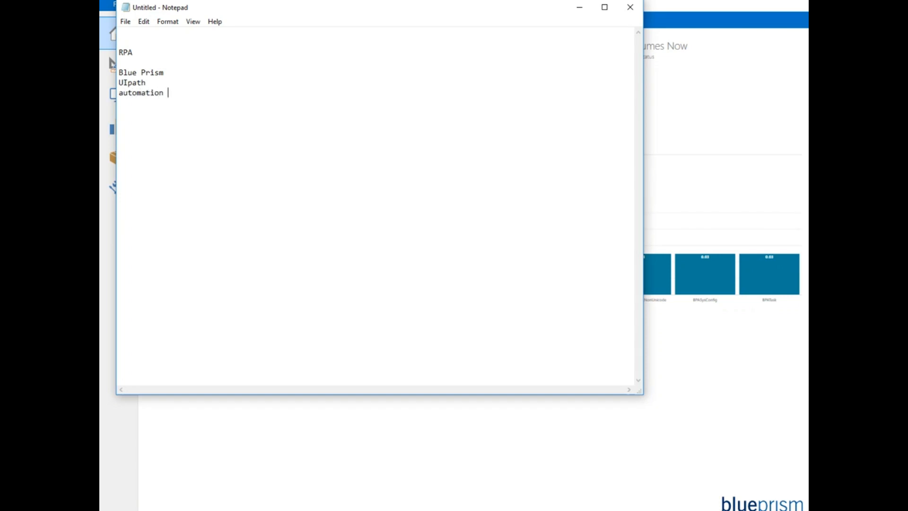
pyautogui.write('anywhere')
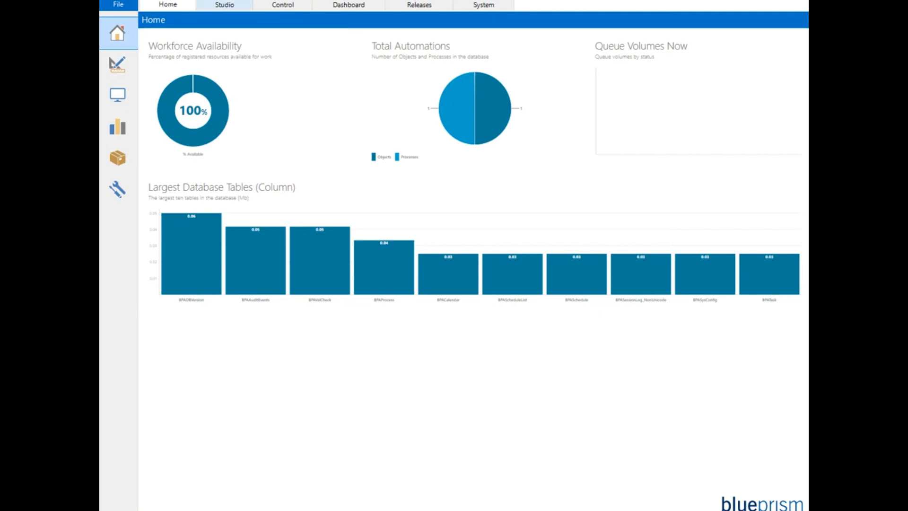
# - Tour the Studio processes, Control, scheduler report and Home areas, ending back on Studio
pyautogui.click(224, 4)
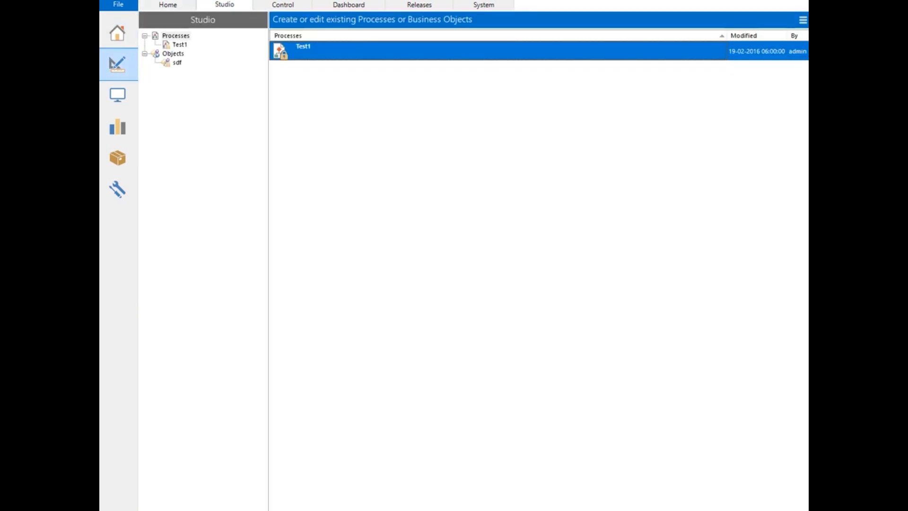
pyautogui.click(348, 5)
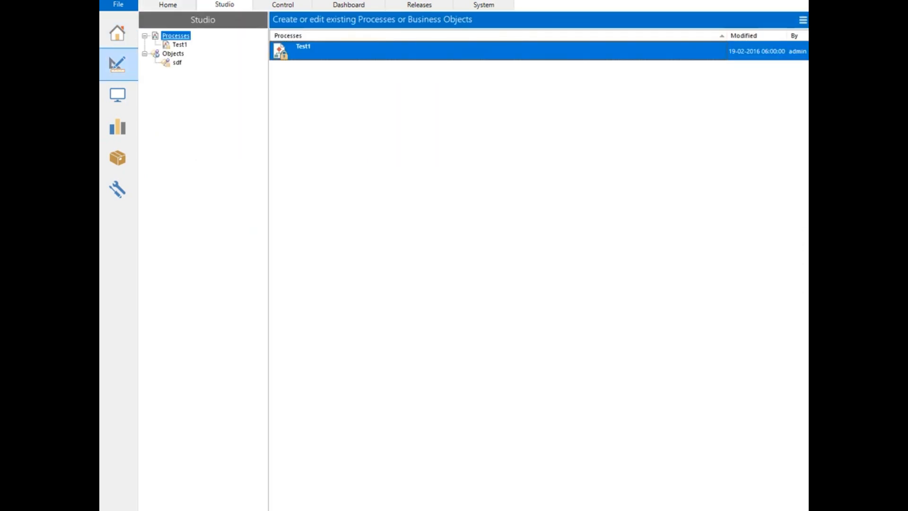
pyautogui.click(173, 53)
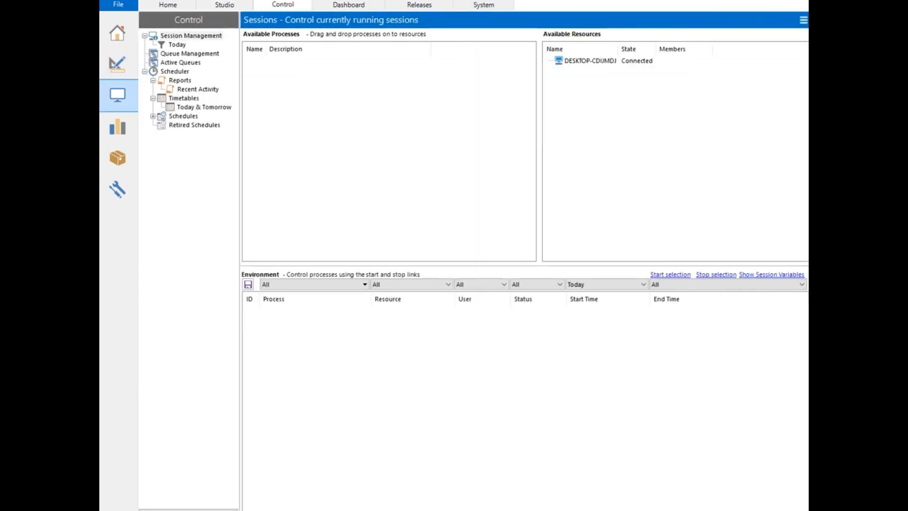
pyautogui.click(180, 80)
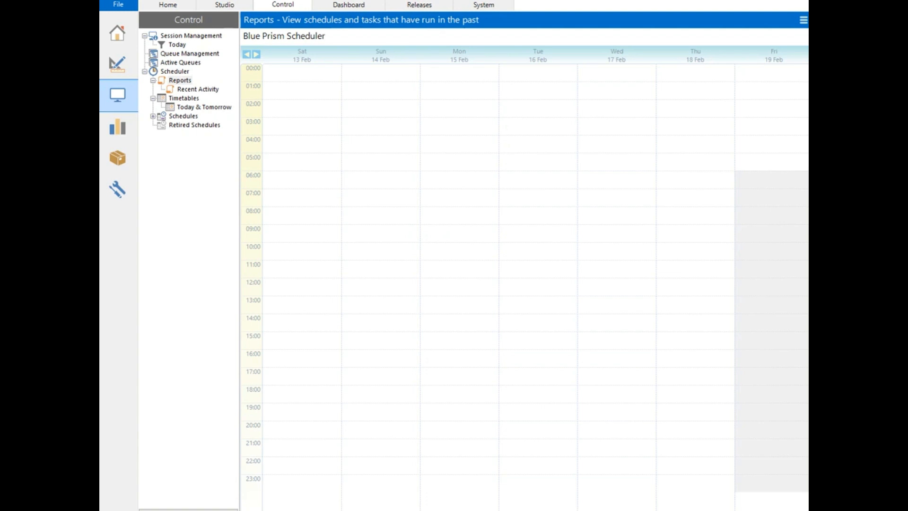
pyautogui.click(169, 5)
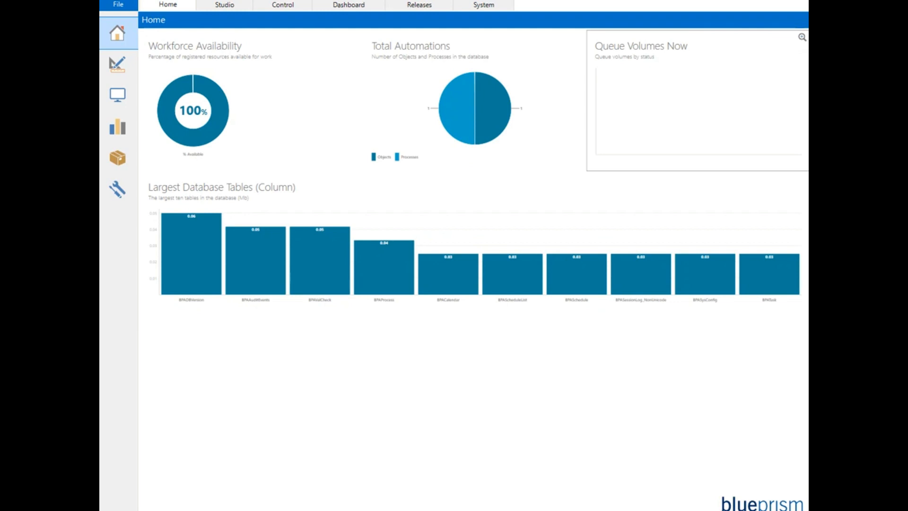
pyautogui.moveTo(319, 261)
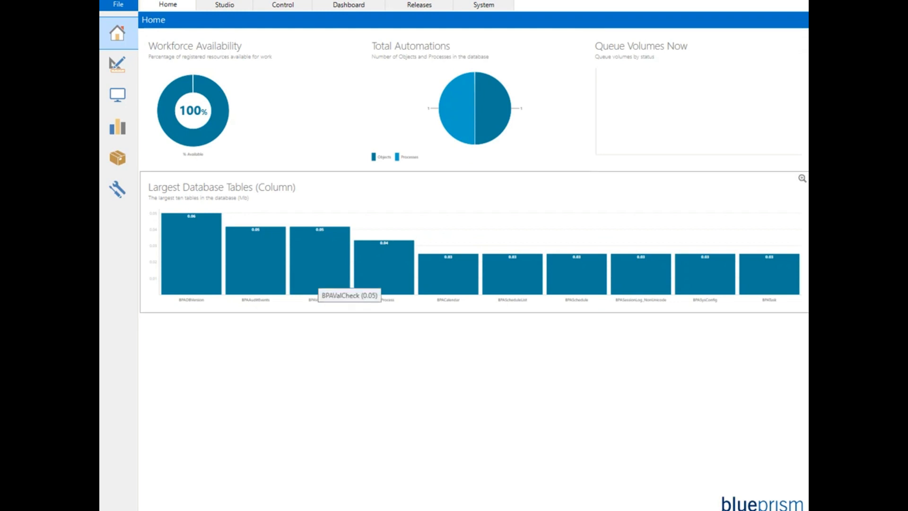
pyautogui.moveTo(250, 99)
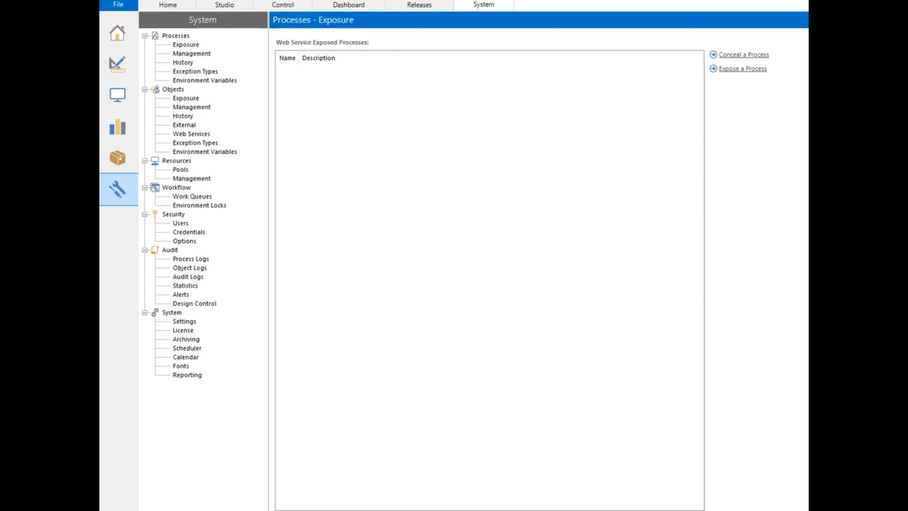
pyautogui.click(225, 5)
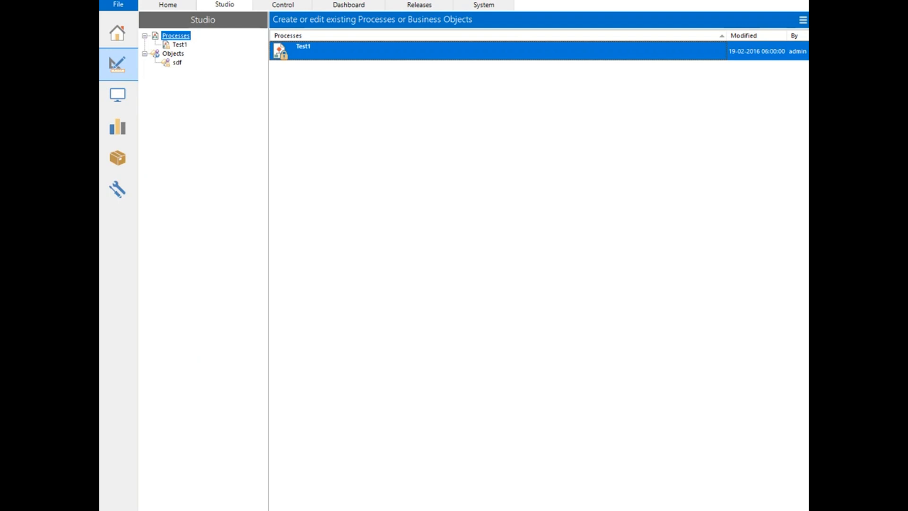
# - Create a new process named Calc from the Processes group
pyautogui.rightClick(176, 35)
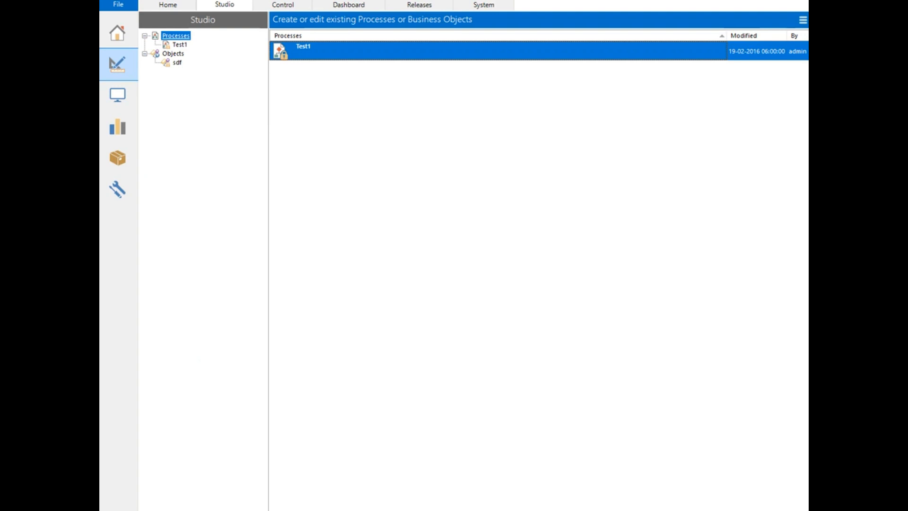
pyautogui.rightClick(176, 35)
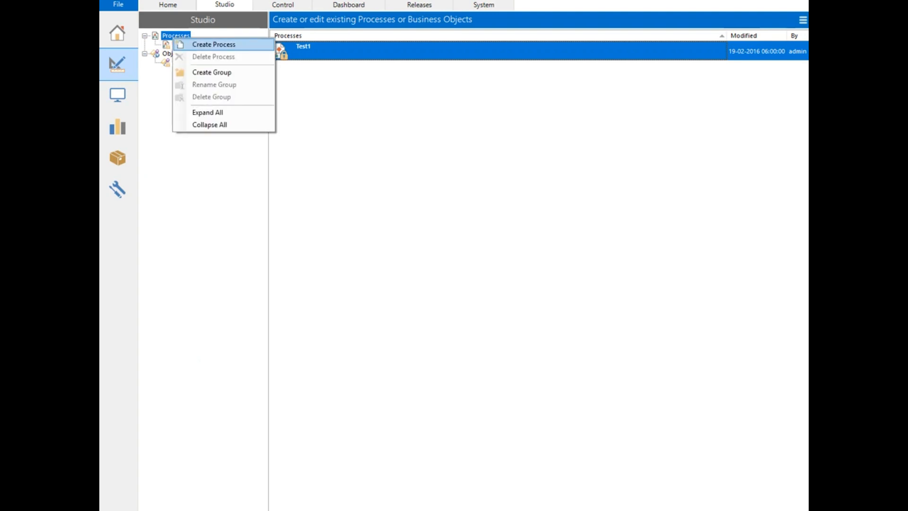
pyautogui.click(213, 44)
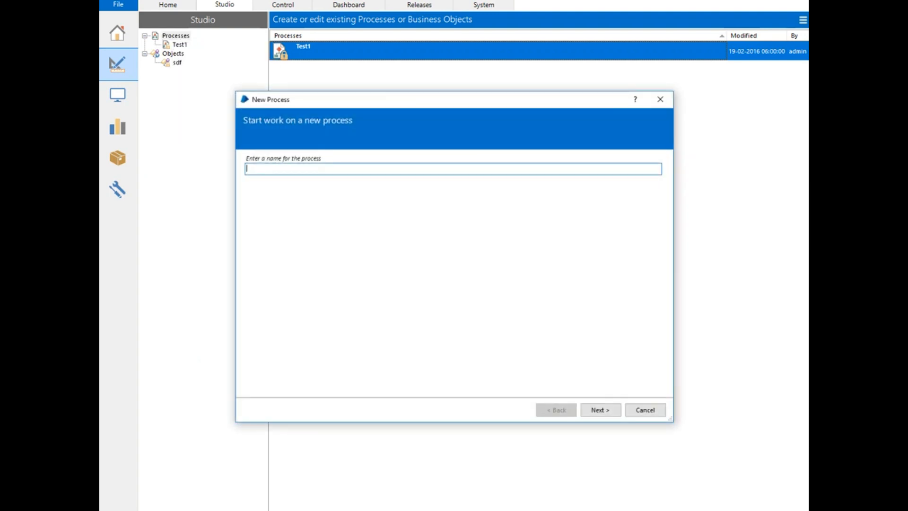
pyautogui.write('c')
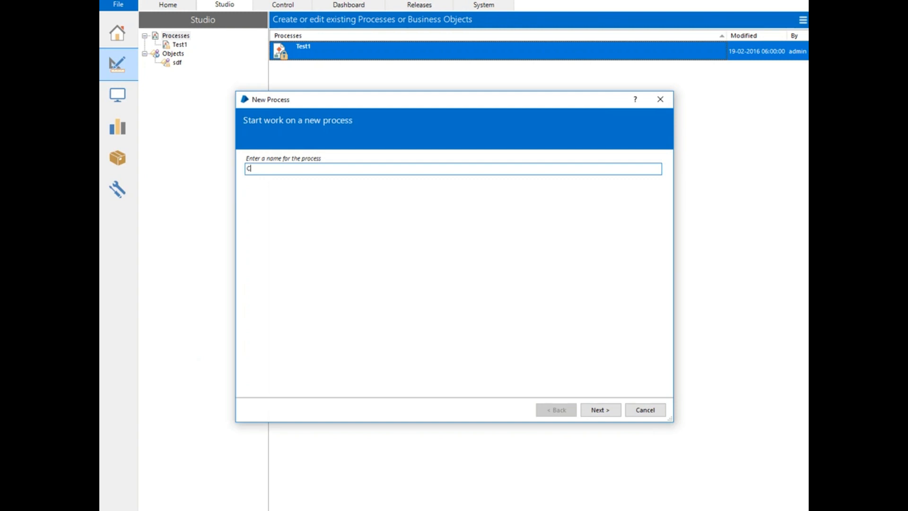
pyautogui.write('alc')
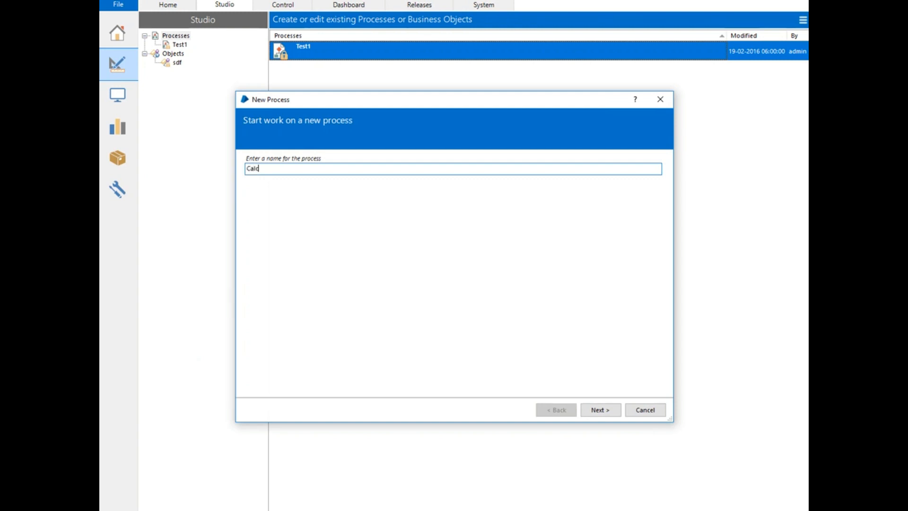
pyautogui.click(599, 409)
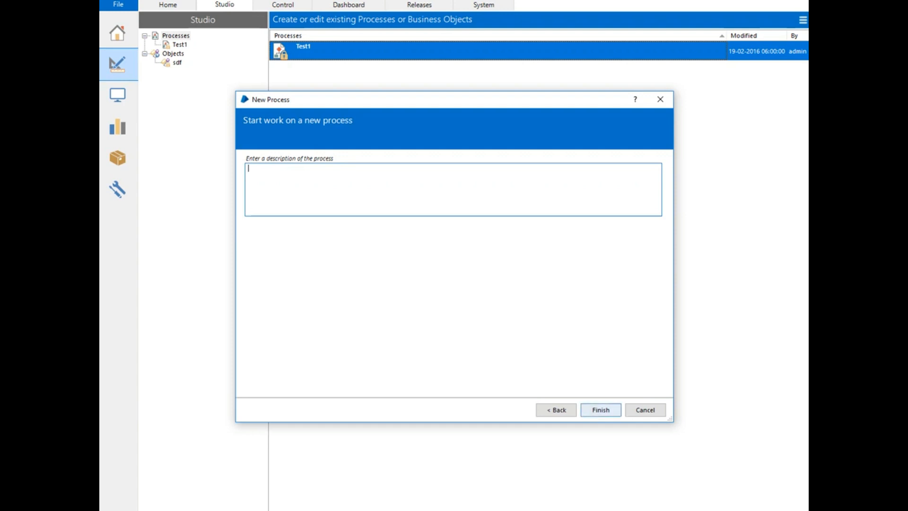
pyautogui.click(600, 410)
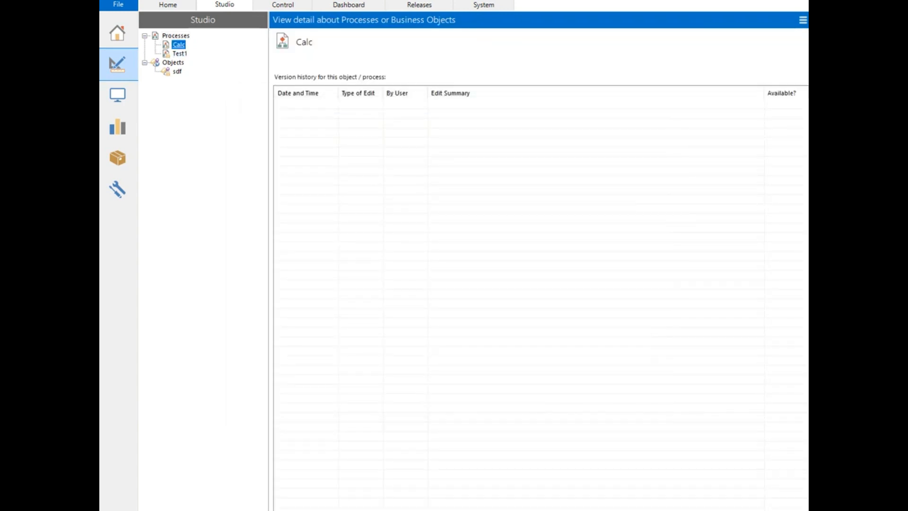
# - Open the Calc process for editing in Process Studio
pyautogui.doubleClick(178, 44)
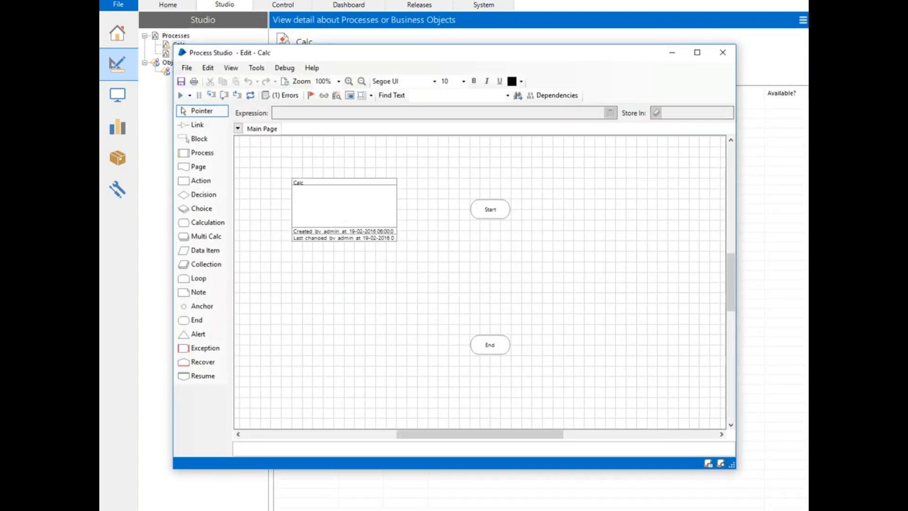
# - Move the Calc note up-left, link Start to End, and request a save of the process
pyautogui.click(697, 52)
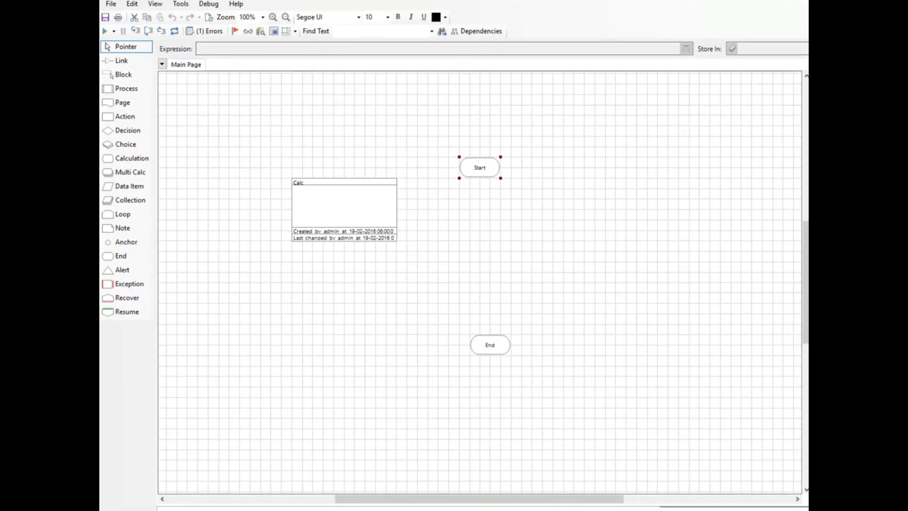
pyautogui.click(343, 206)
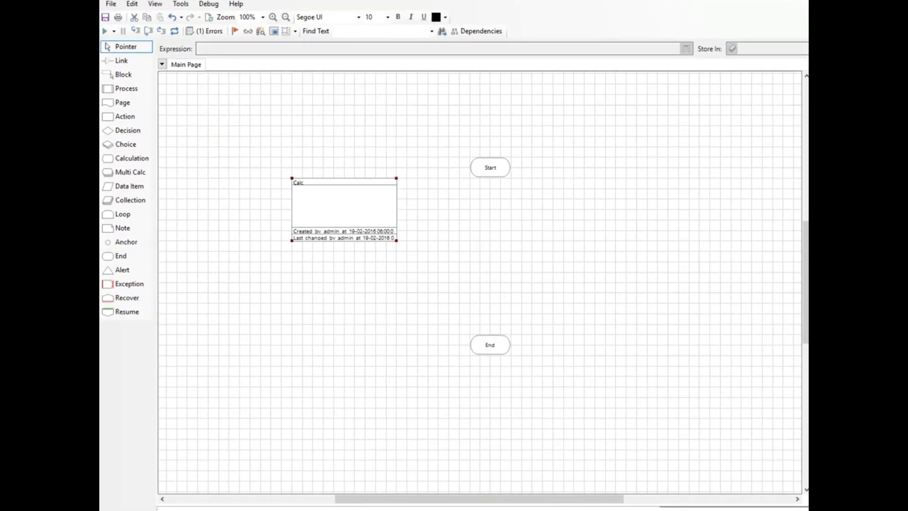
pyautogui.moveTo(344, 208); pyautogui.dragTo(301, 145)
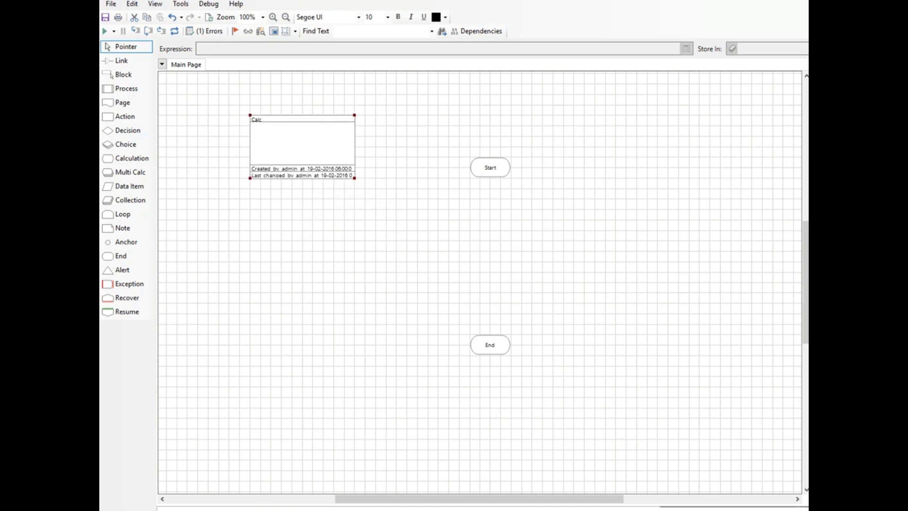
pyautogui.click(489, 168)
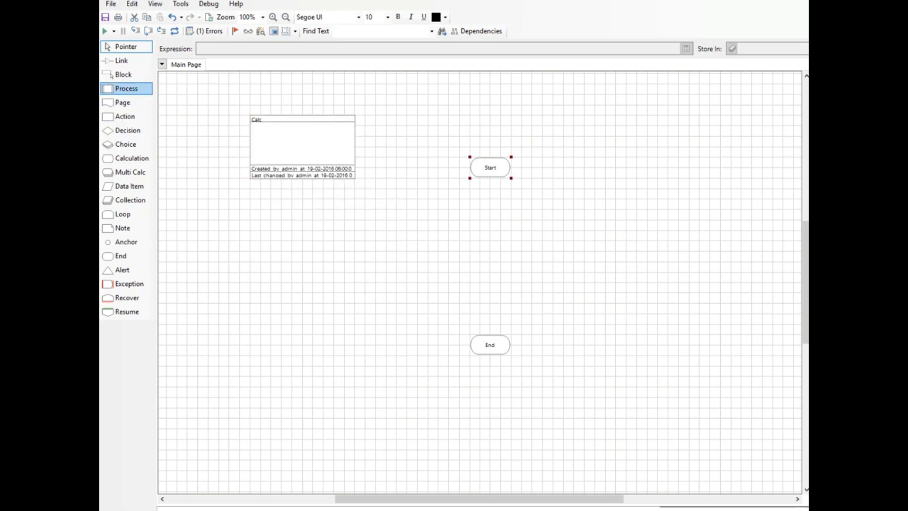
pyautogui.click(121, 61)
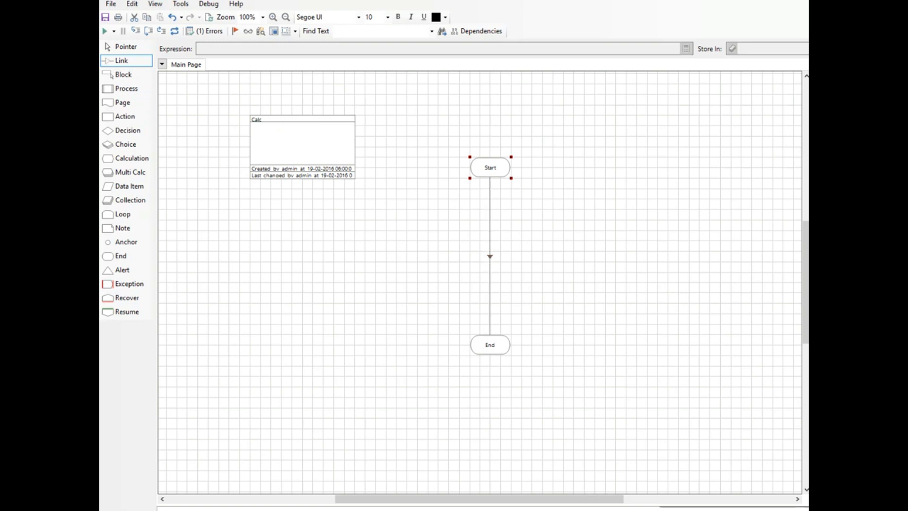
pyautogui.click(105, 17)
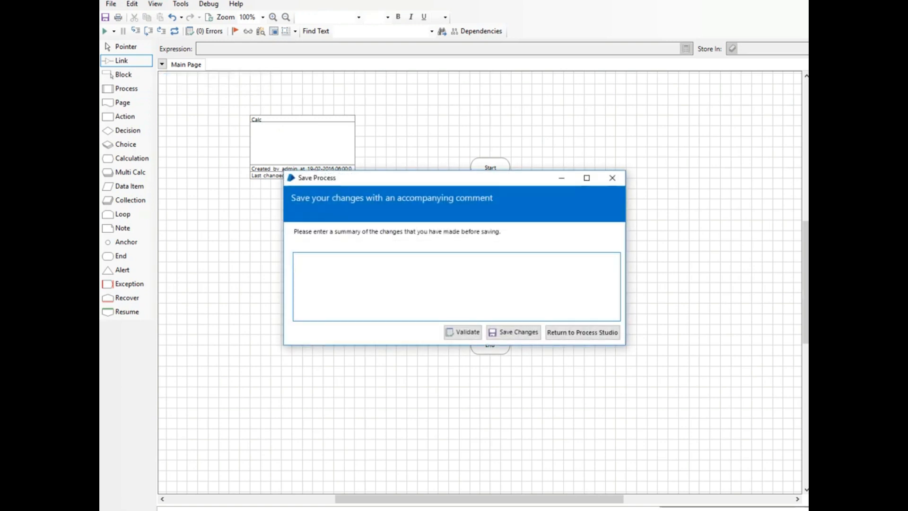
# - Save the Calc process with the change summary 'just tesing'
pyautogui.click(456, 286)
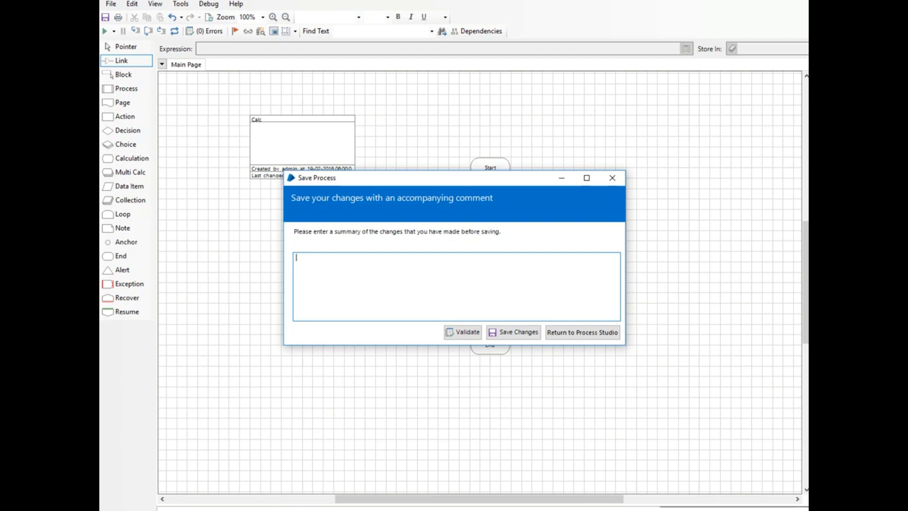
pyautogui.write('just')
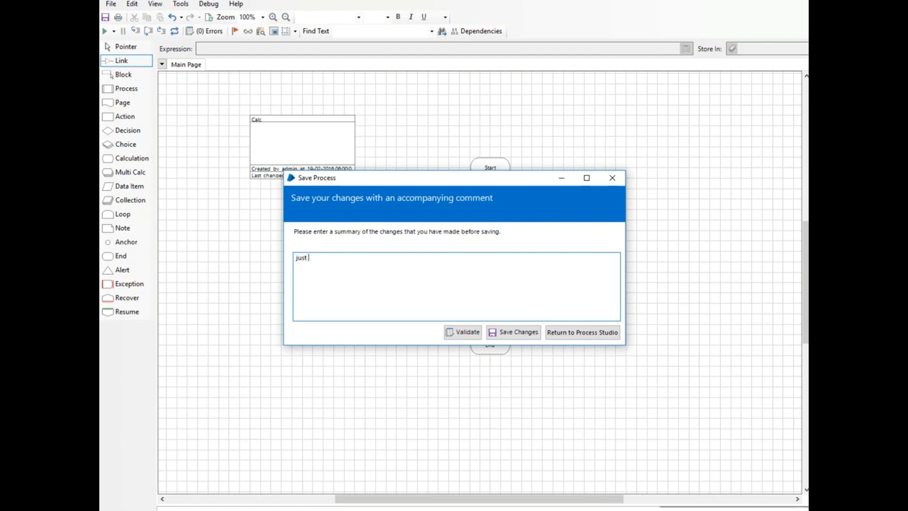
pyautogui.write('tesing')
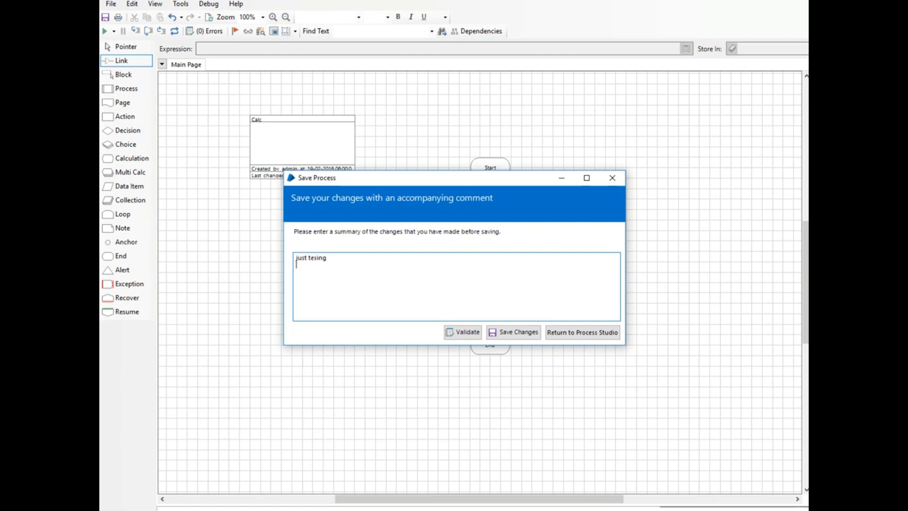
pyautogui.click(512, 332)
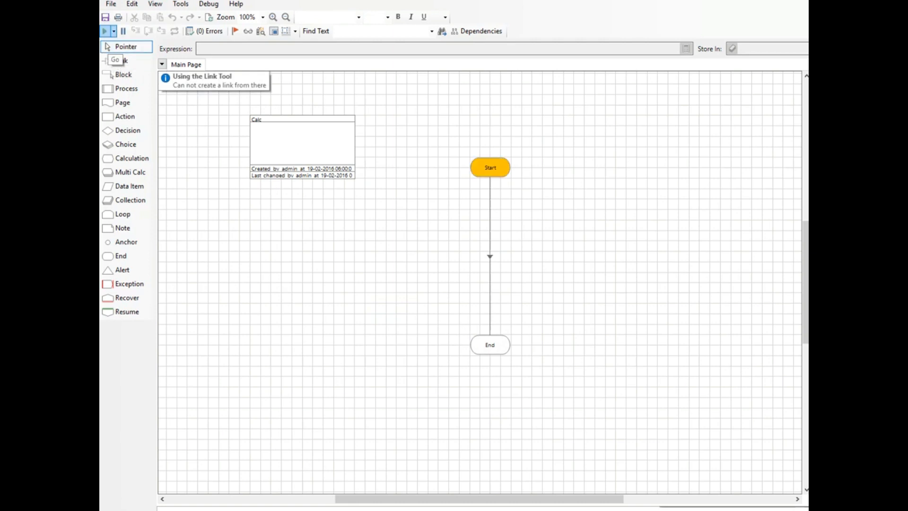
# - Run the Calc process so the Start-to-End flow reaches the End stage
pyautogui.click(489, 168)
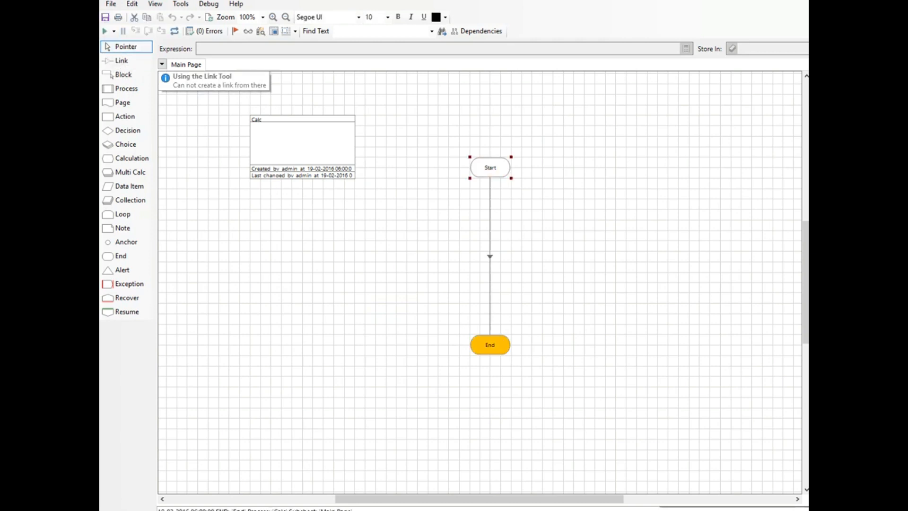
pyautogui.click(489, 345)
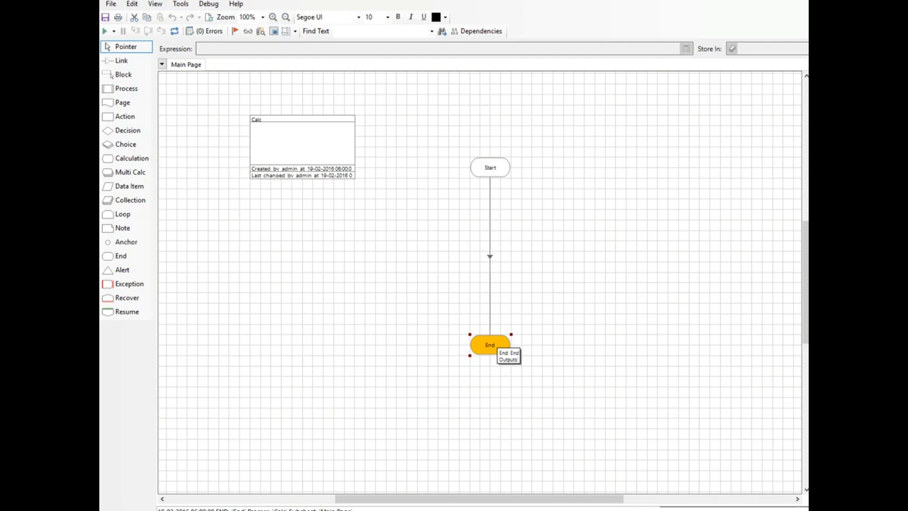
pyautogui.click(122, 270)
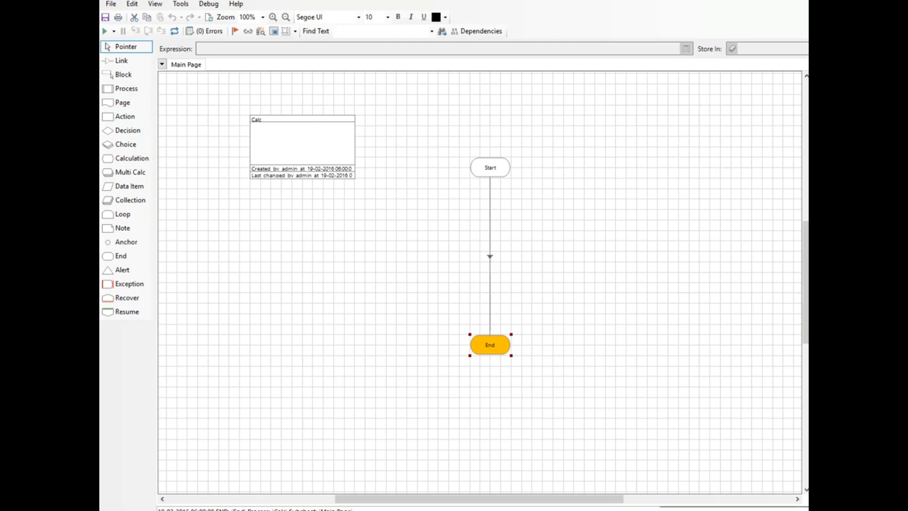
# - Place data items Data1, Data2, Data3 and calculation stage Calc1 on the Main Page
pyautogui.click(133, 158)
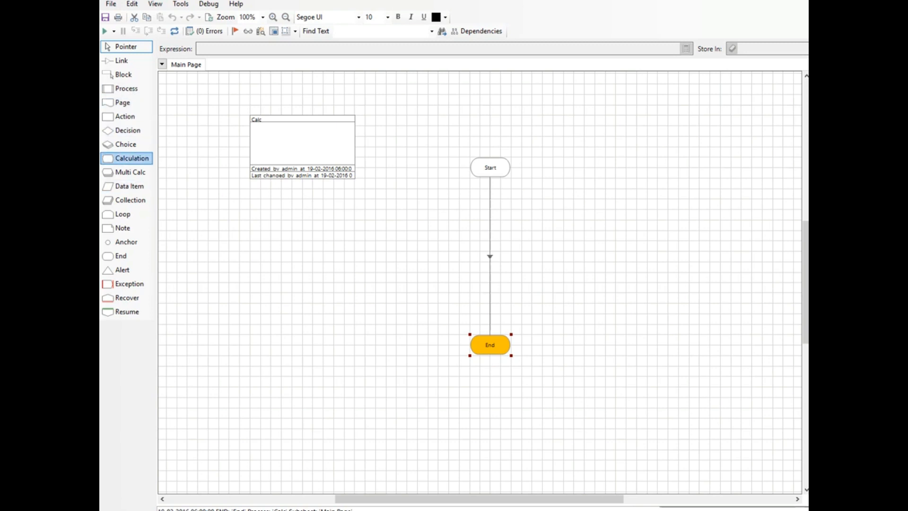
pyautogui.click(128, 186)
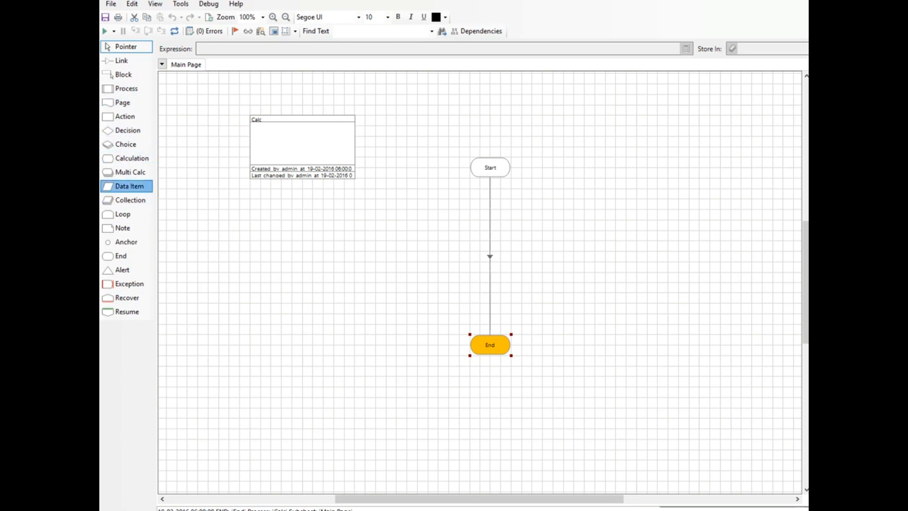
pyautogui.click(344, 261)
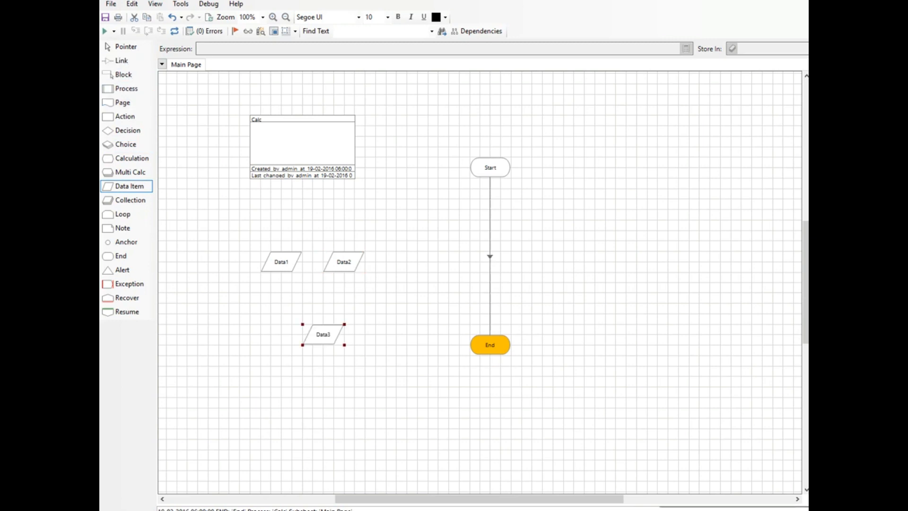
pyautogui.moveTo(132, 158)
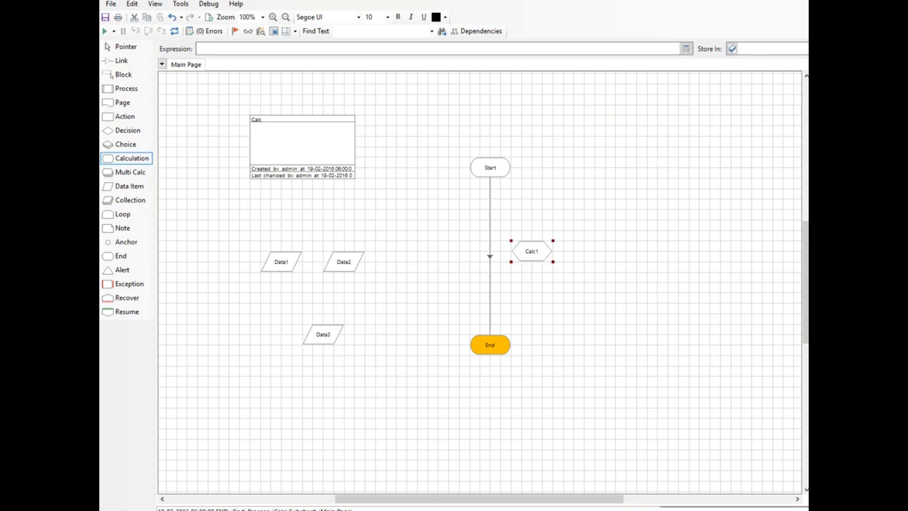
pyautogui.click(126, 47)
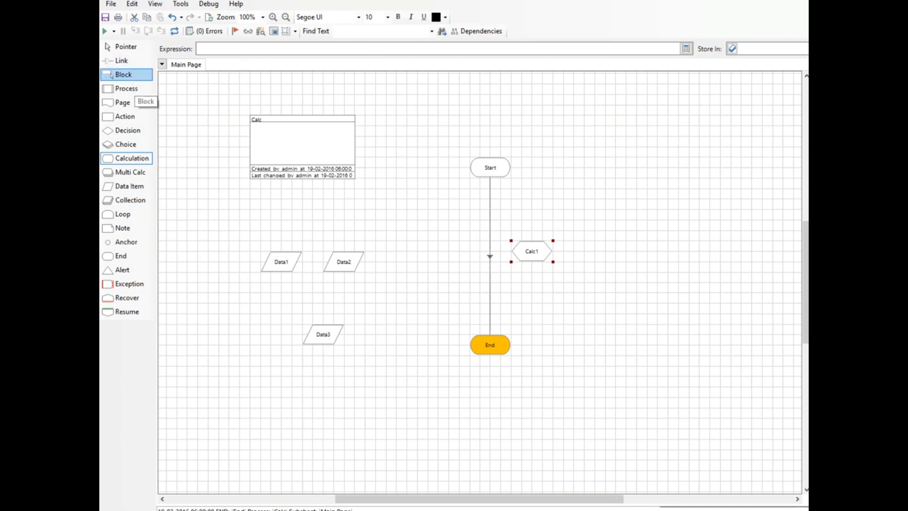
pyautogui.click(125, 46)
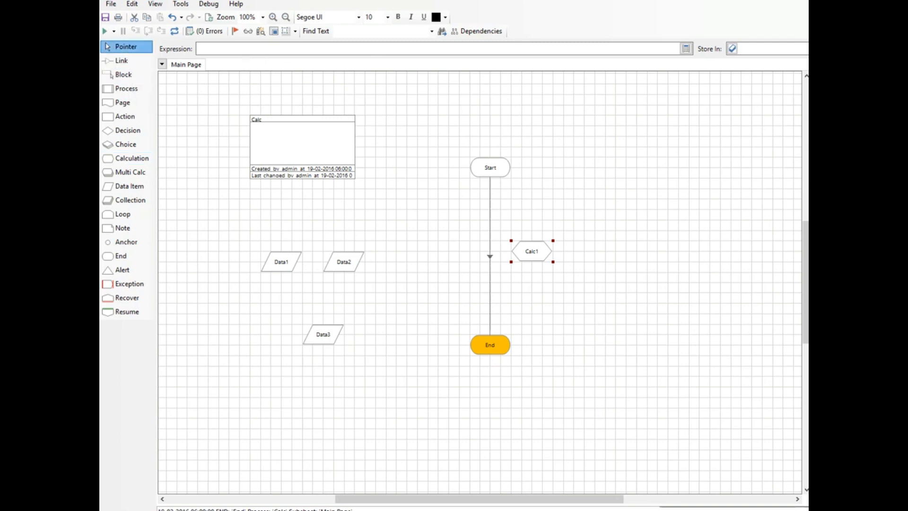
# - Make Data1 a Number data item named A with initial value 1
pyautogui.doubleClick(280, 261)
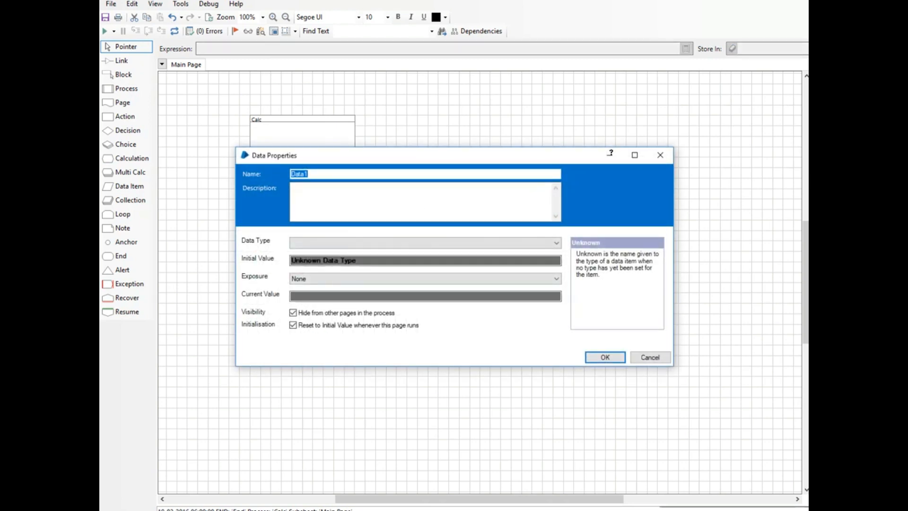
pyautogui.write('A')
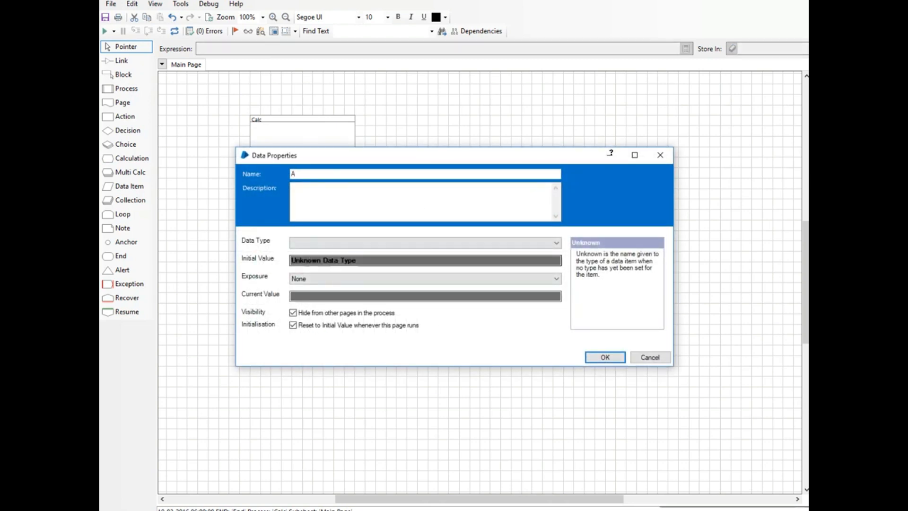
pyautogui.click(425, 243)
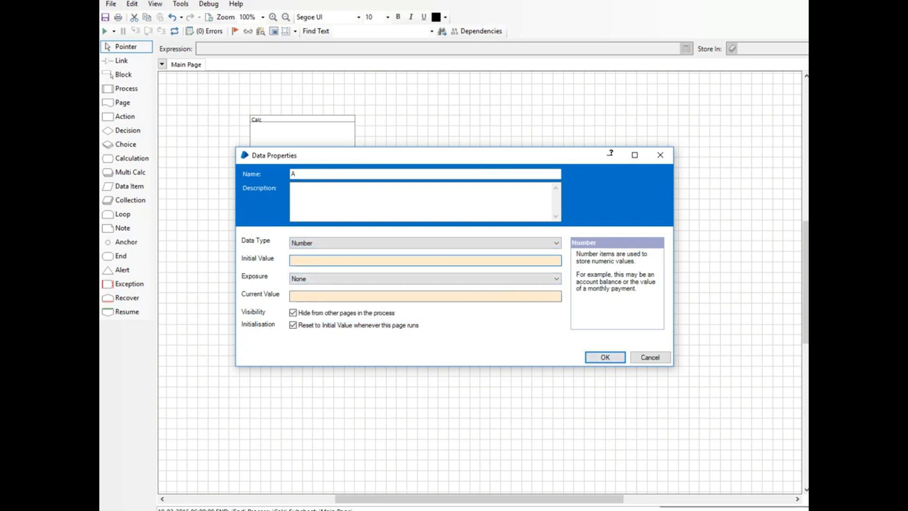
pyautogui.write('1')
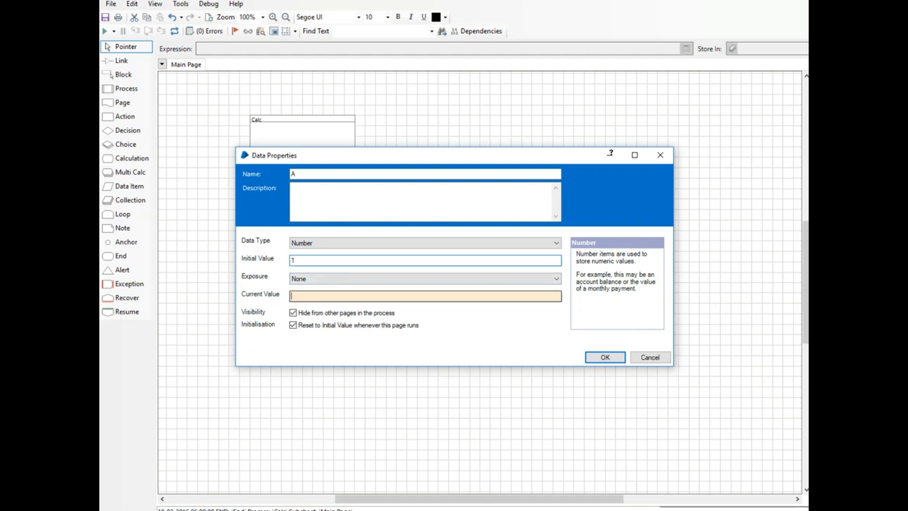
pyautogui.click(605, 357)
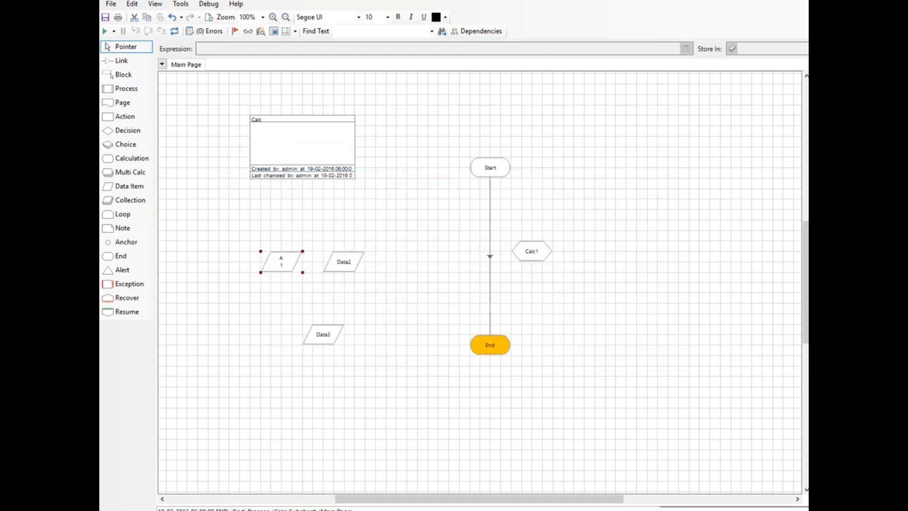
# - Make Data2 a Number data item named B with initial value 2
pyautogui.doubleClick(343, 261)
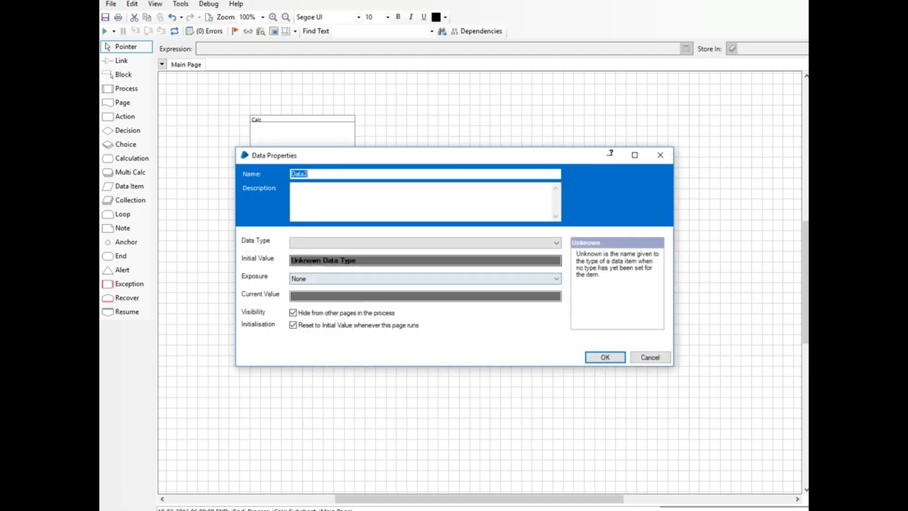
pyautogui.write('B')
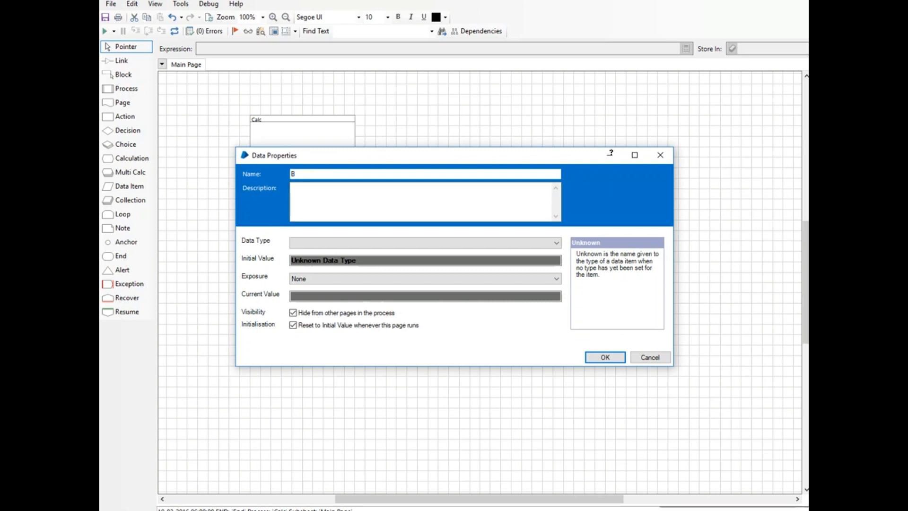
pyautogui.click(425, 243)
pyautogui.write('2')
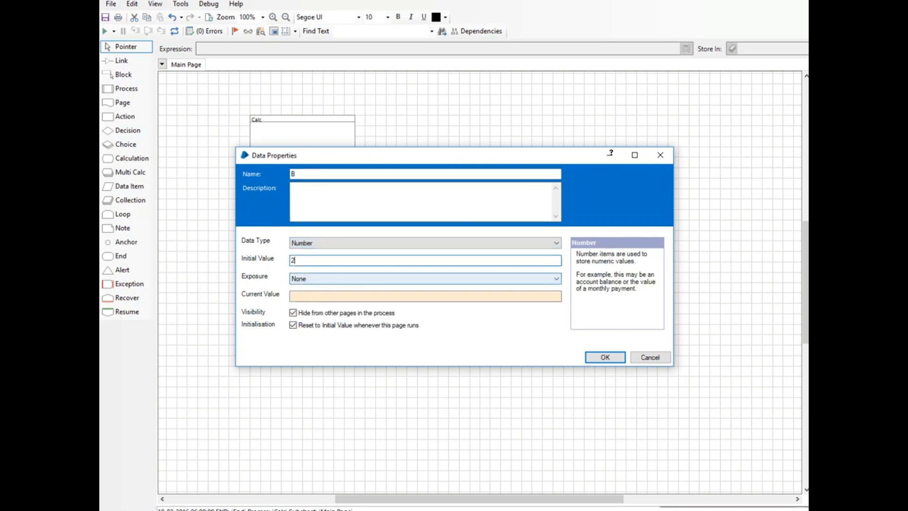
pyautogui.click(604, 356)
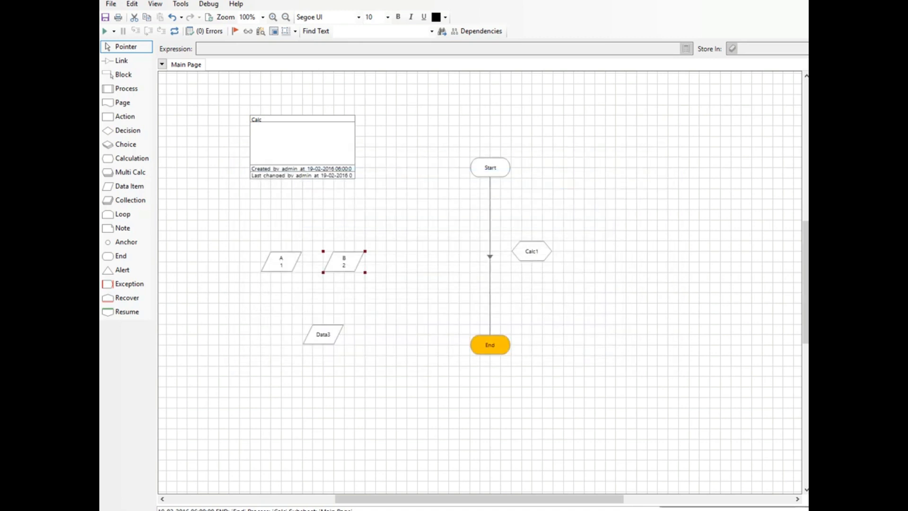
# - Make Data3 a Number data item named Result with no initial value
pyautogui.doubleClick(323, 334)
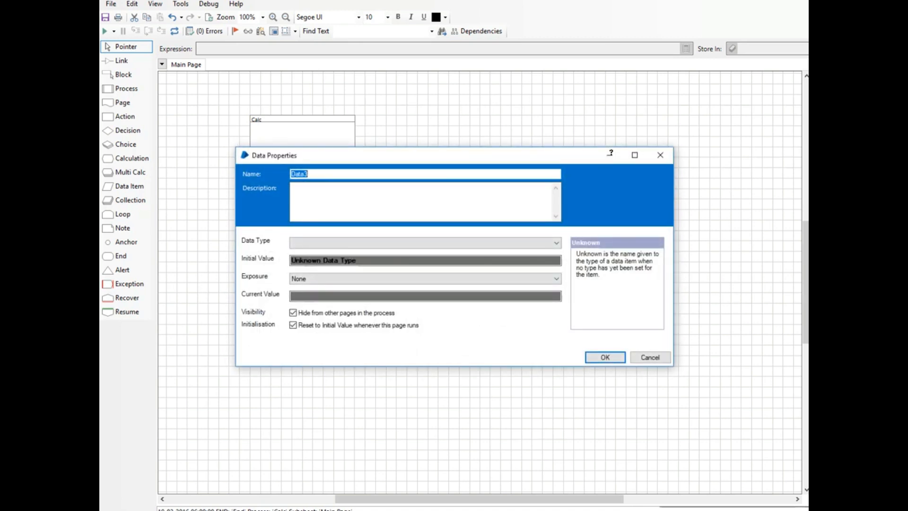
pyautogui.write('Result')
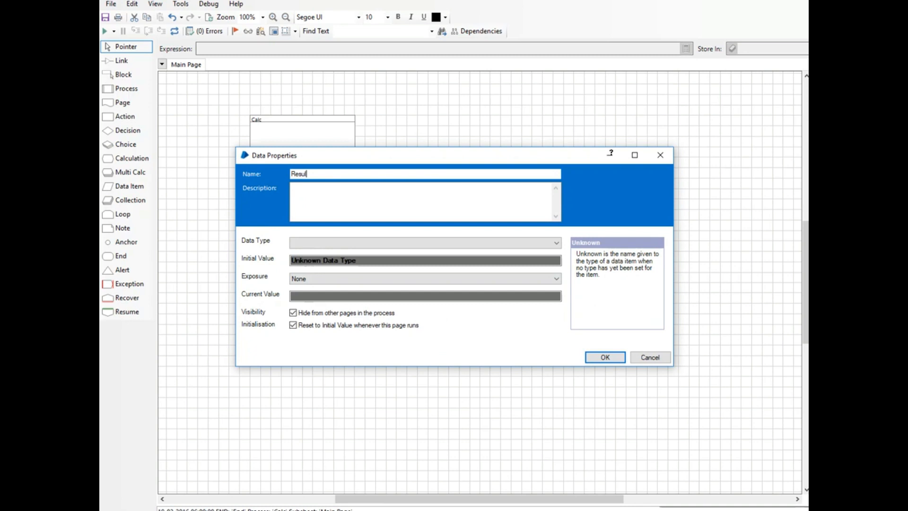
pyautogui.click(423, 243)
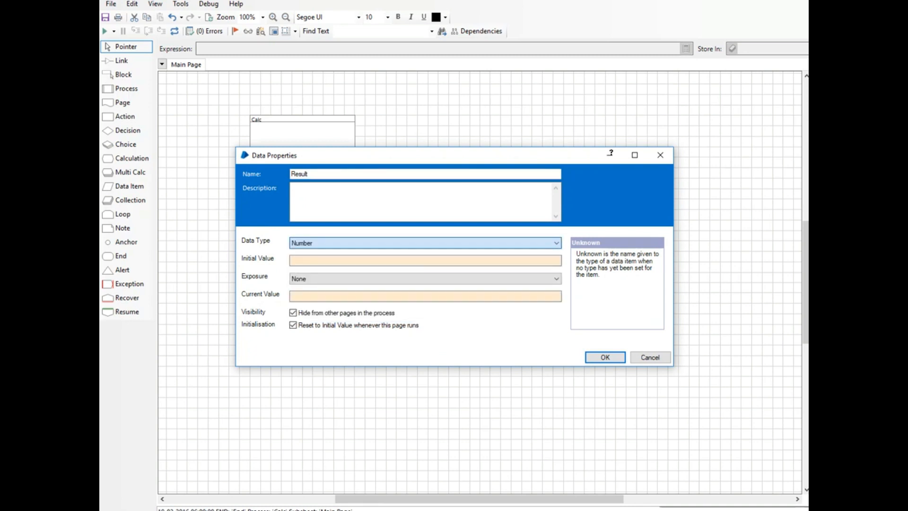
pyautogui.click(423, 243)
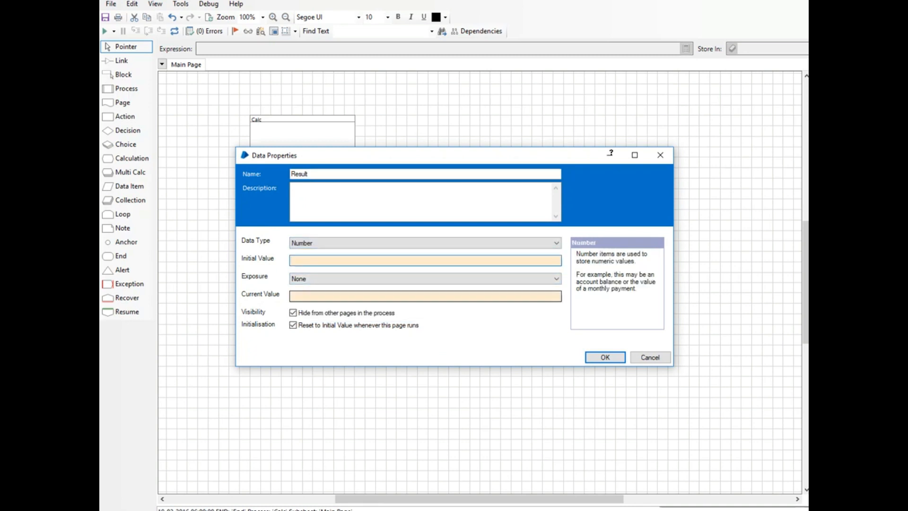
pyautogui.click(604, 356)
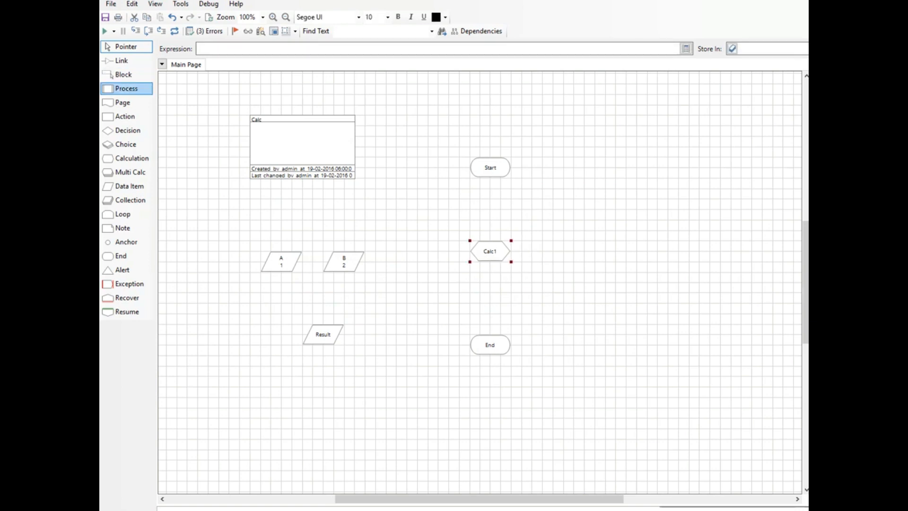
# - Link Start to Calc1 and Calc1 to End, then bring up Calc1's calculation properties
pyautogui.click(121, 61)
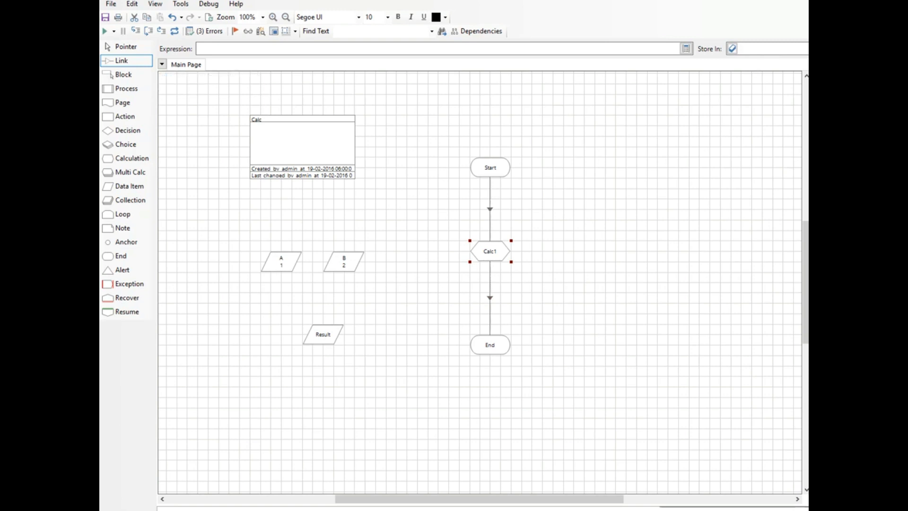
pyautogui.doubleClick(489, 250)
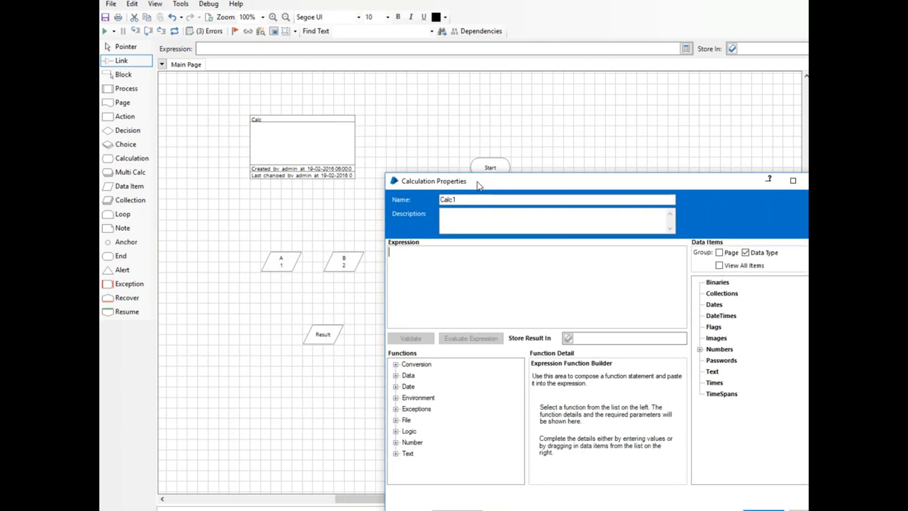
# - Set Calc1's expression to [A]+[B], store the result in Result, and confirm
pyautogui.click(700, 349)
pyautogui.write('[A')
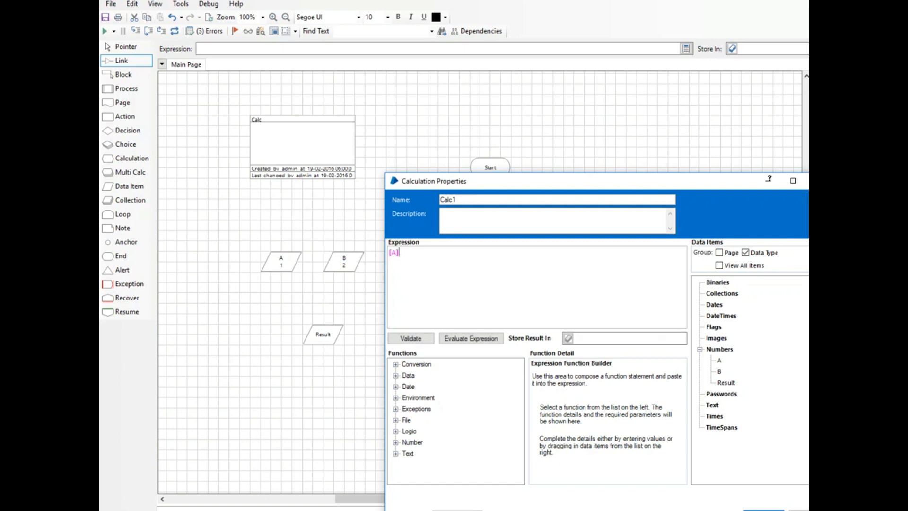
pyautogui.write('+[B')
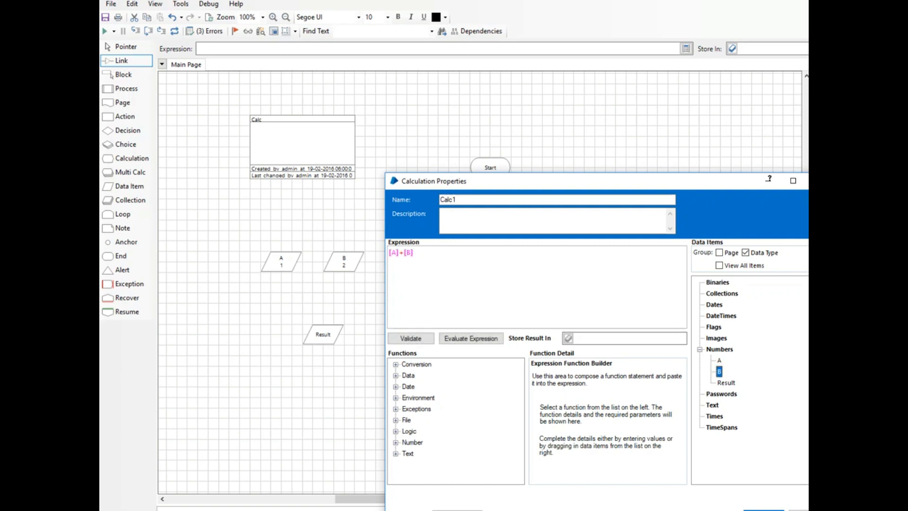
pyautogui.click(622, 338)
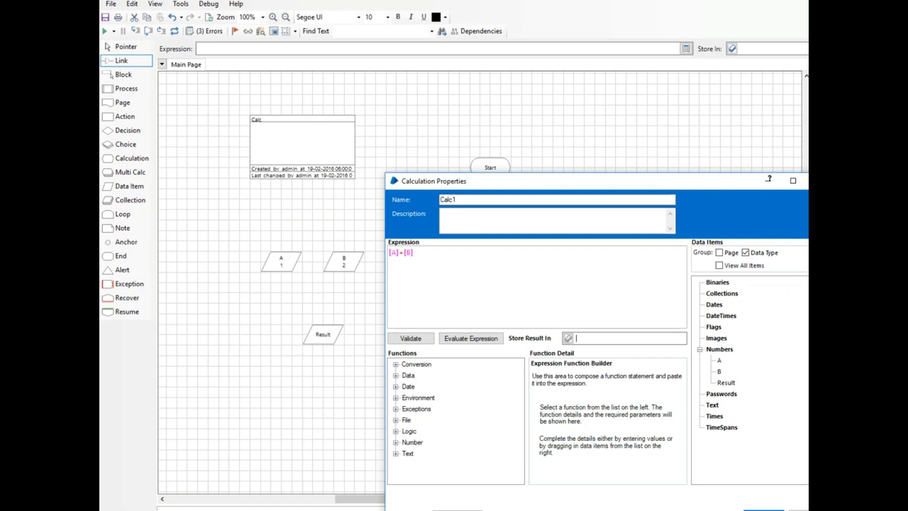
pyautogui.click(725, 382)
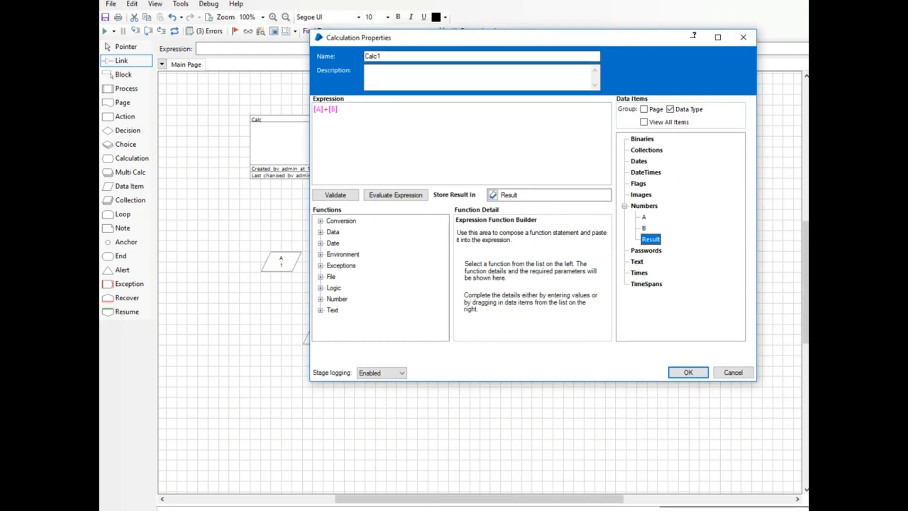
pyautogui.click(688, 373)
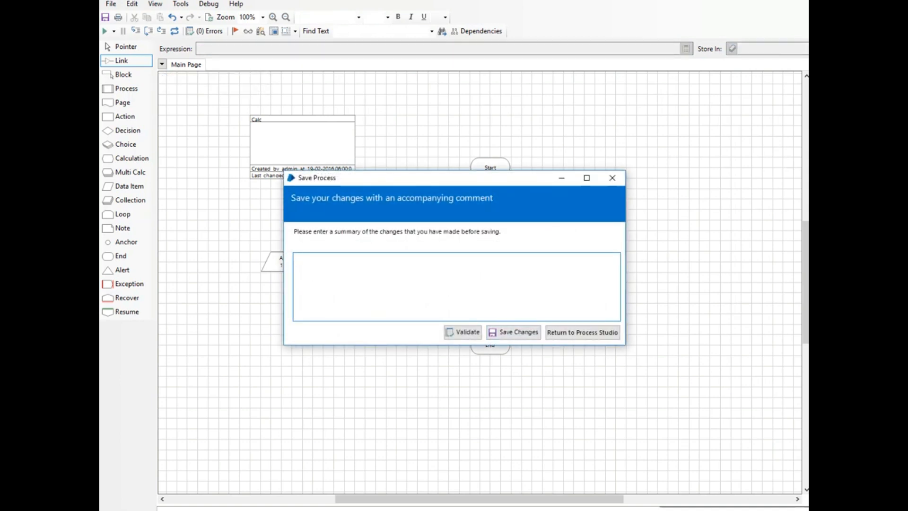
# - Save the Calc process with the comment 'ok' and select the Result data item
pyautogui.write('ok')
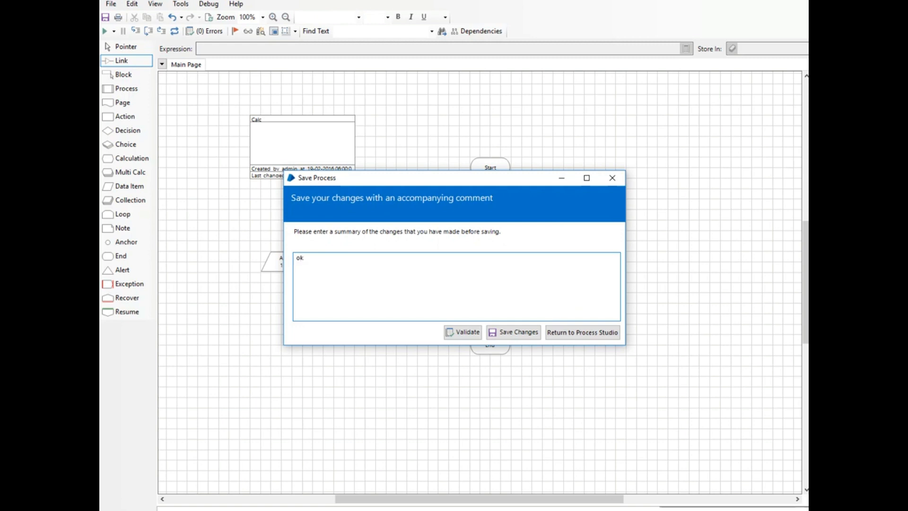
pyautogui.click(513, 332)
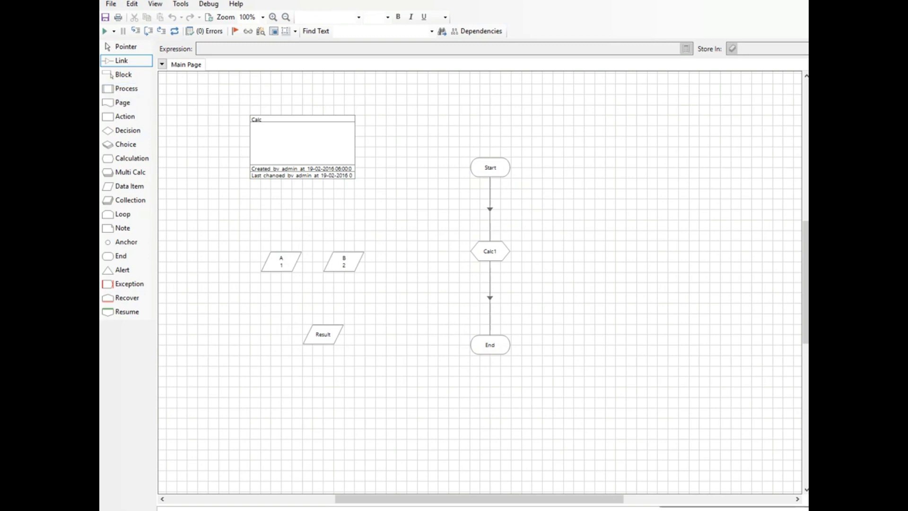
pyautogui.click(323, 333)
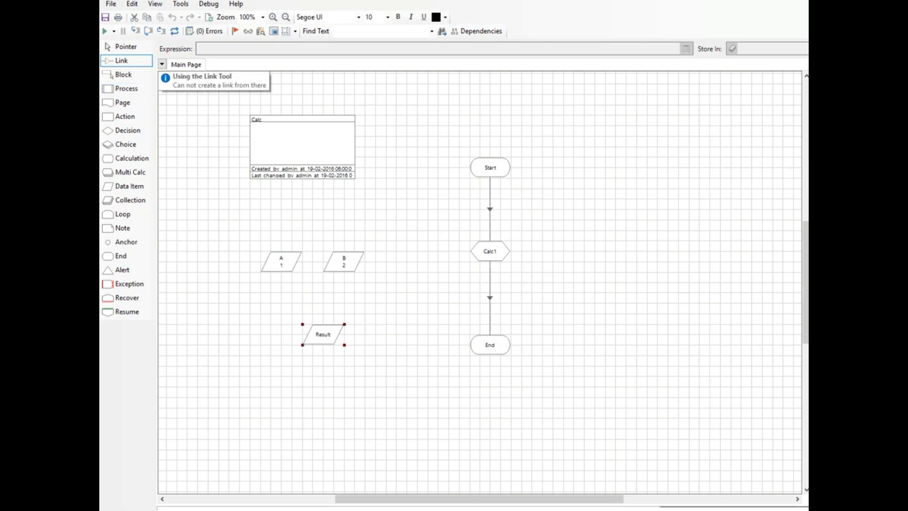
pyautogui.moveTo(322, 334)
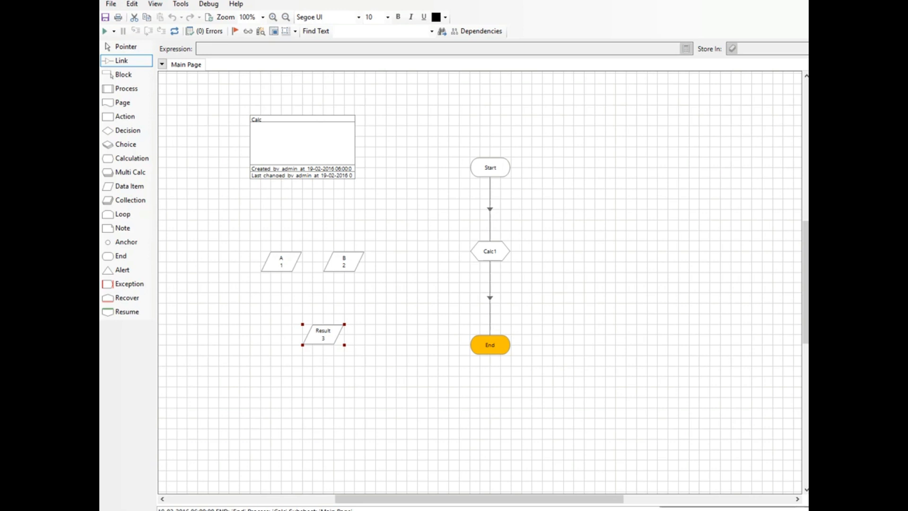
pyautogui.moveTo(323, 334)
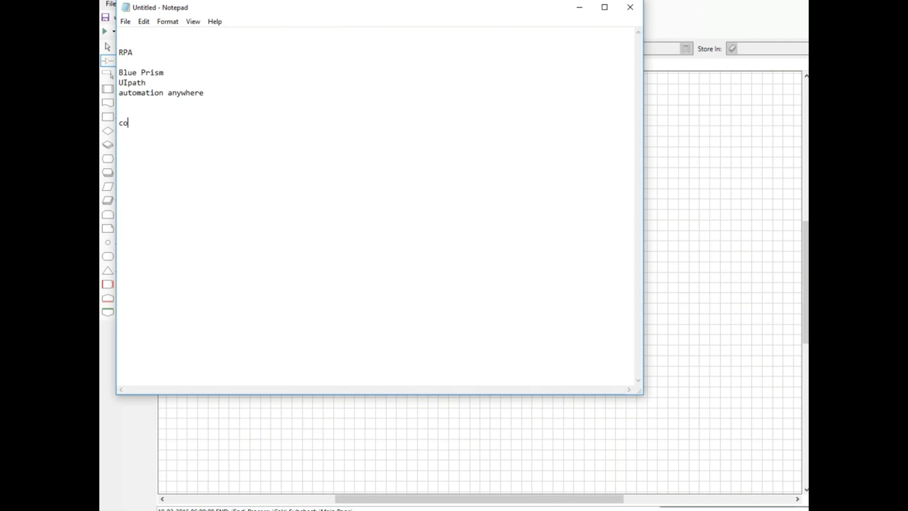
# - Write 'cost cutting' and 'Accuracy...100%' in the Notepad note, then return to Blue Prism
pyautogui.write('st cut')
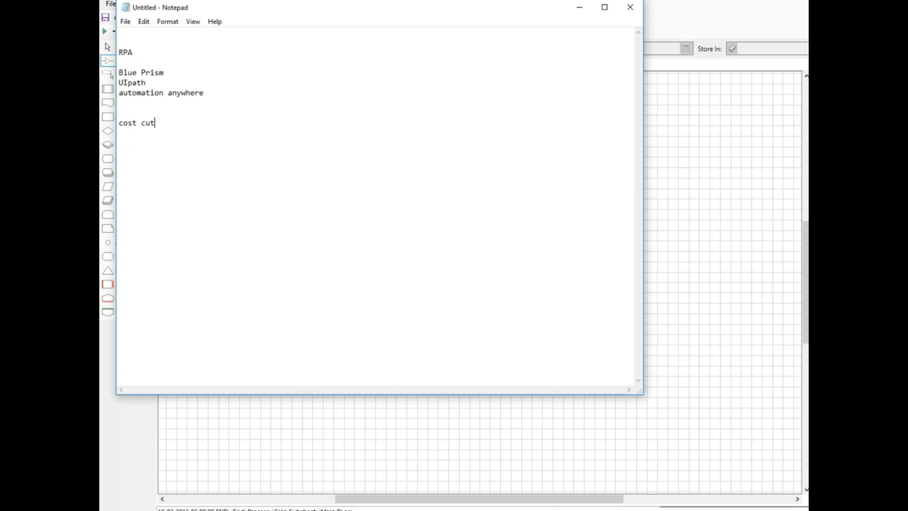
pyautogui.write('ti')
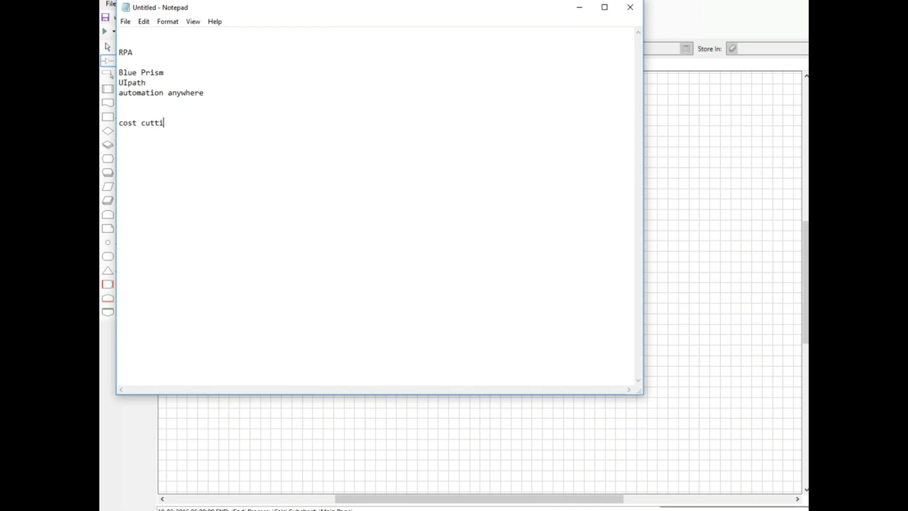
pyautogui.write('g')
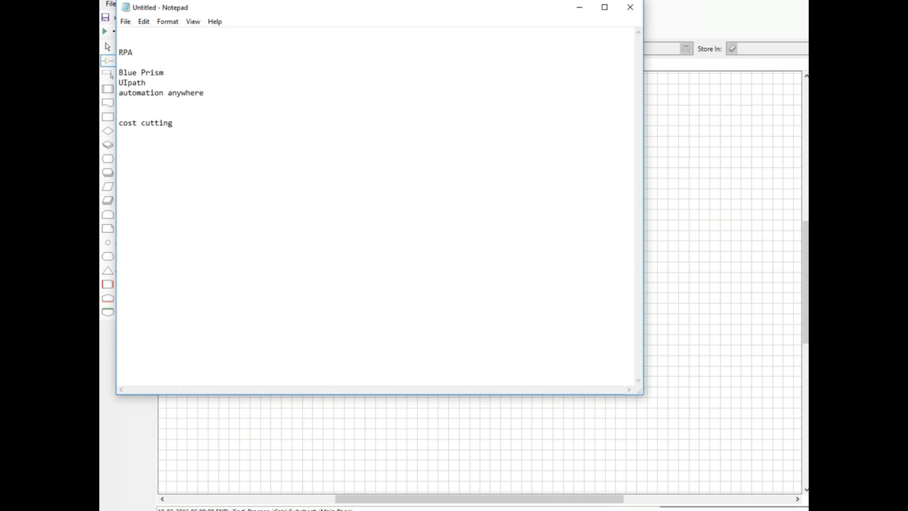
pyautogui.write('Accu')
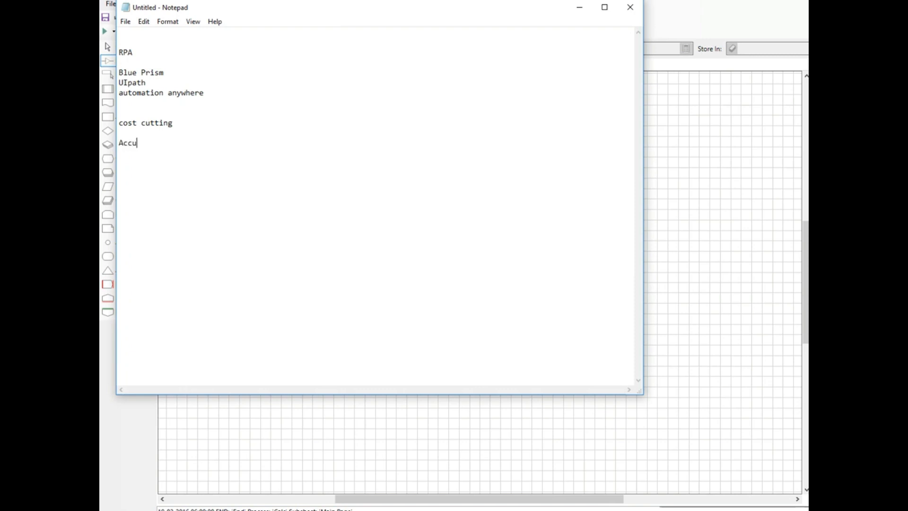
pyautogui.write('racy')
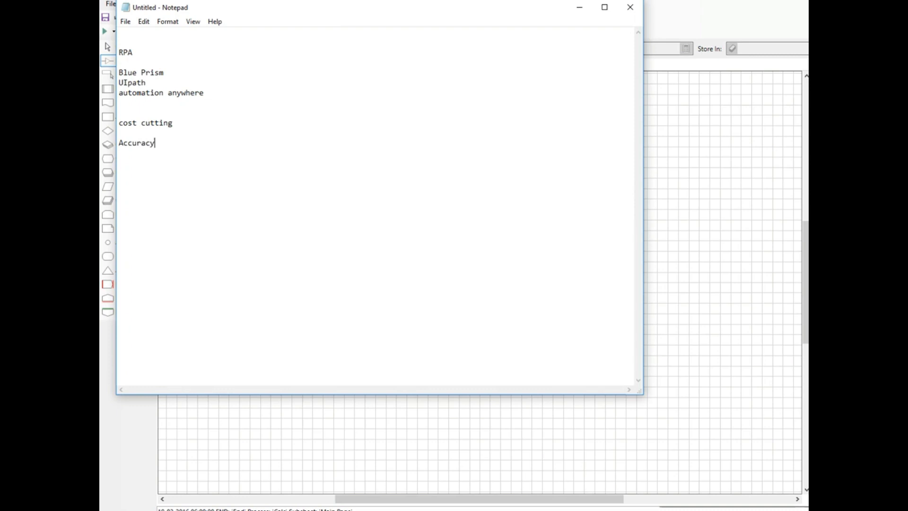
pyautogui.write('...100')
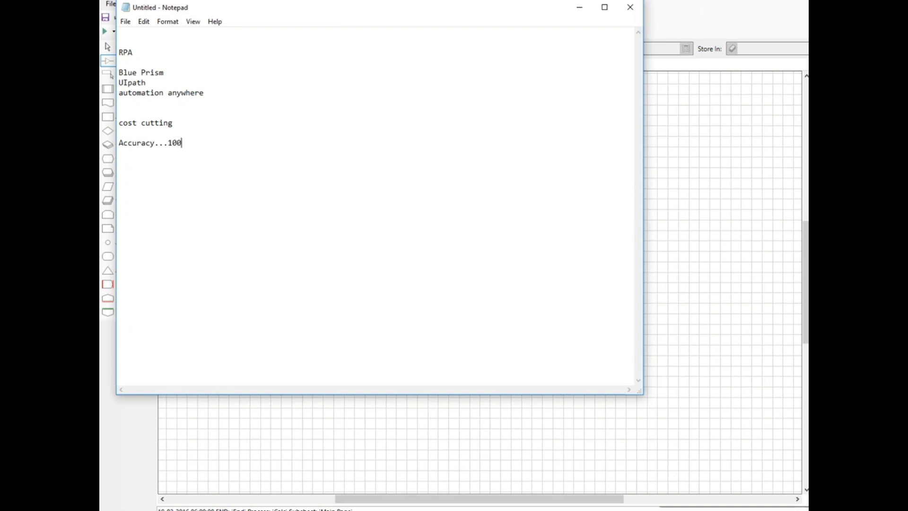
pyautogui.write('%')
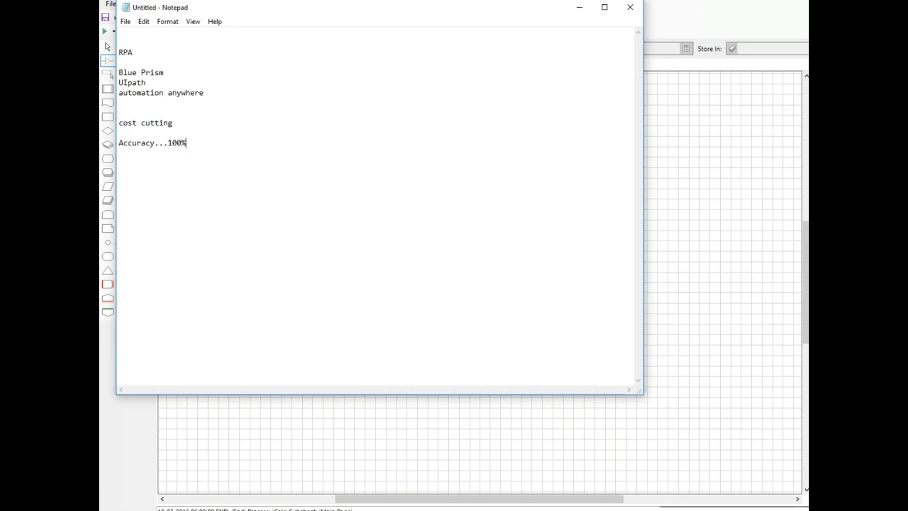
pyautogui.press('Enter')
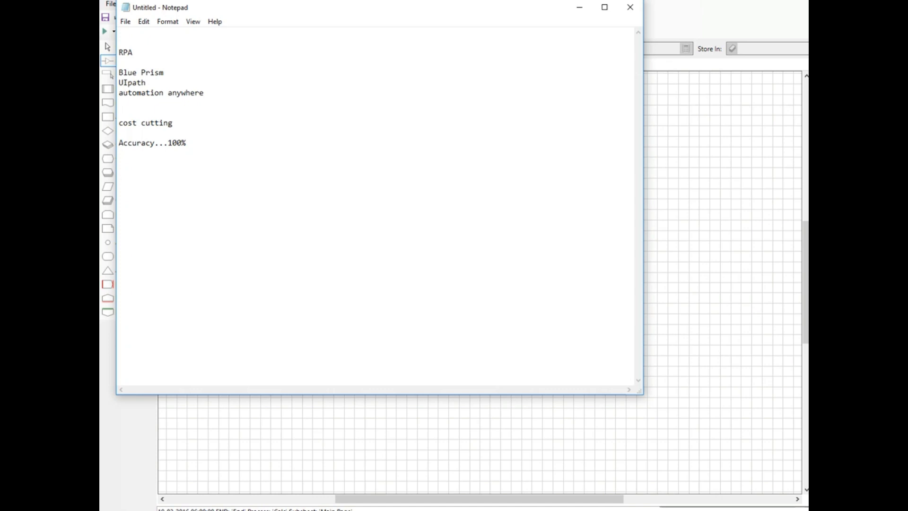
pyautogui.click(119, 172)
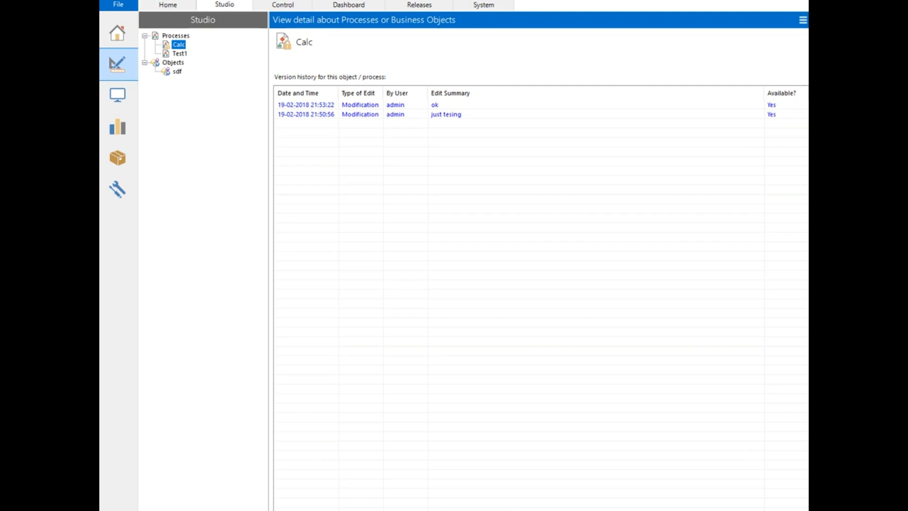
# - Select the Objects group in Studio to list the existing sdf business object
pyautogui.click(172, 63)
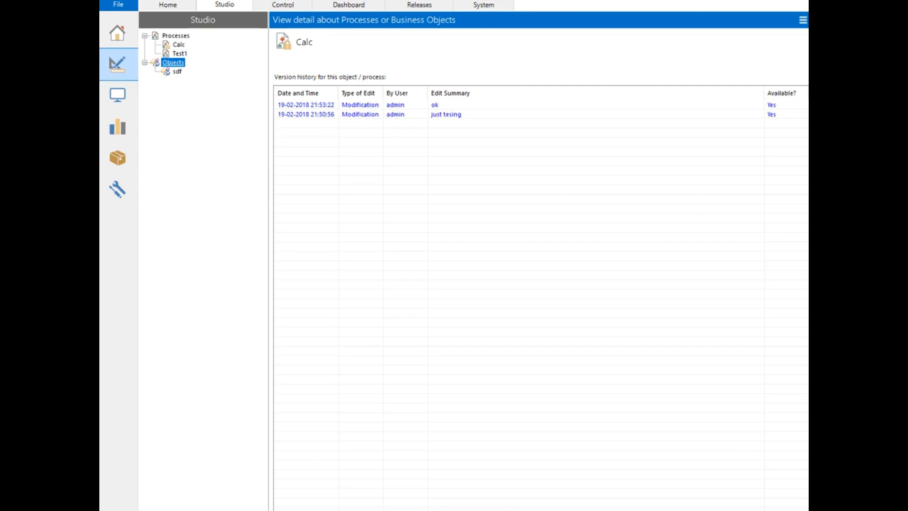
pyautogui.click(172, 62)
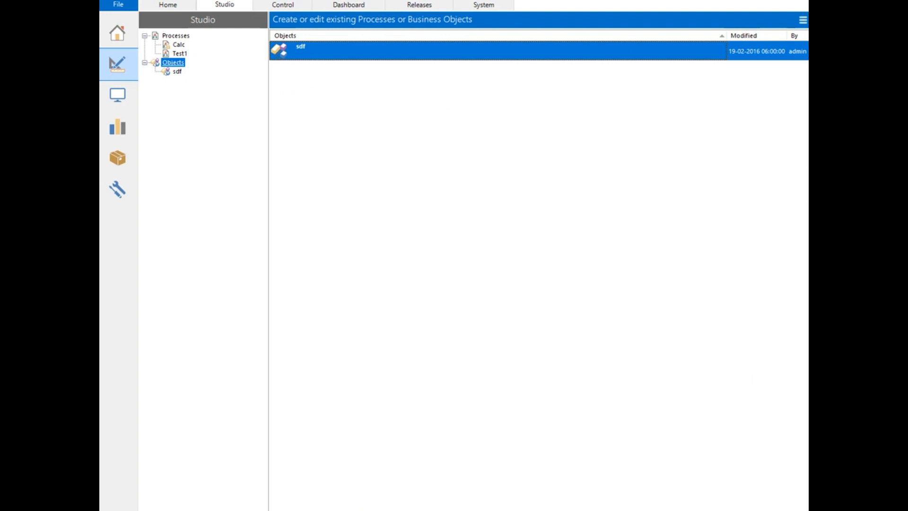
# - Create the business object Test_Object via the wizard and open it in Object Studio
pyautogui.rightClick(172, 62)
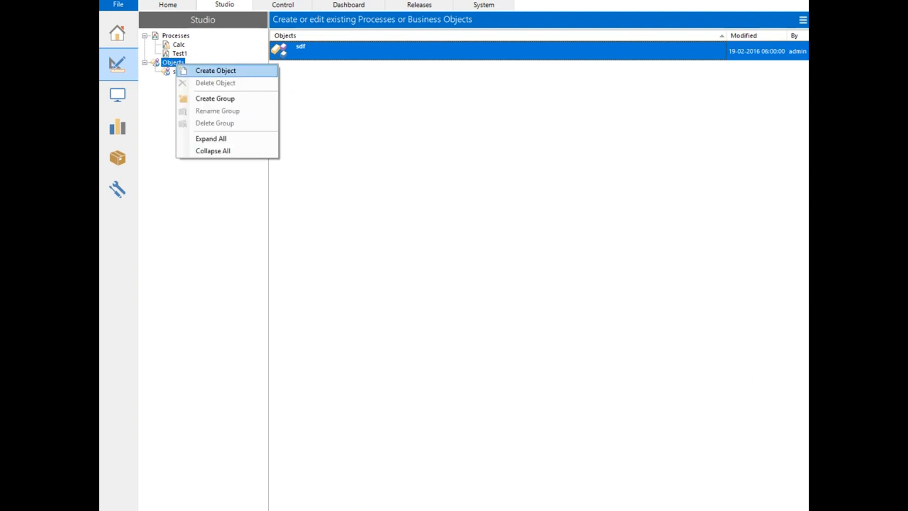
pyautogui.click(215, 70)
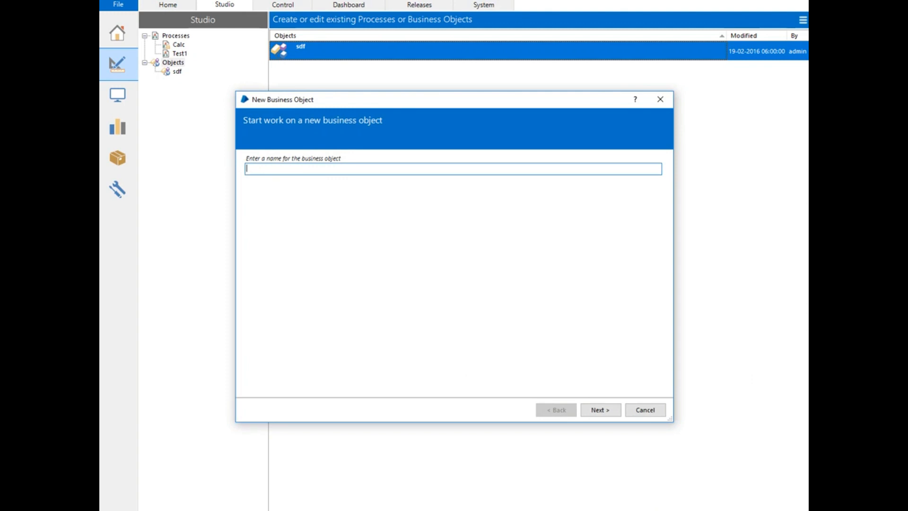
pyautogui.write('Test')
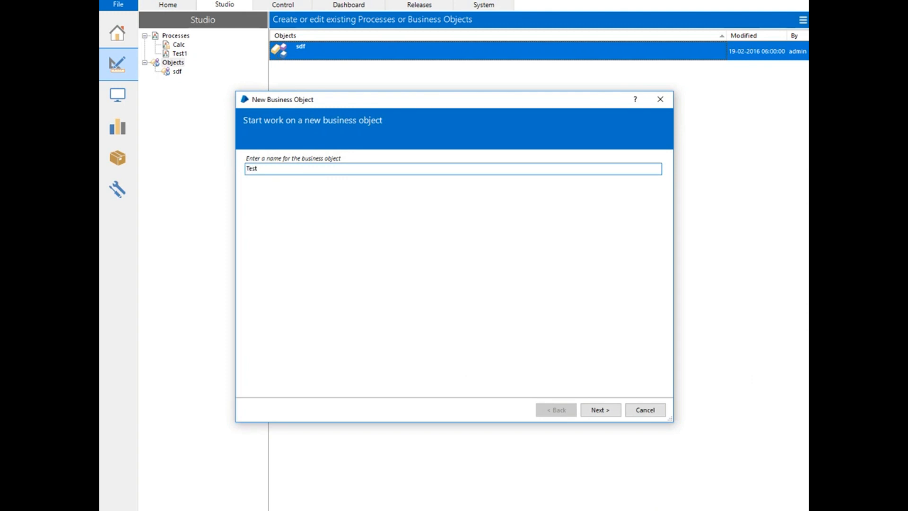
pyautogui.write('_Object')
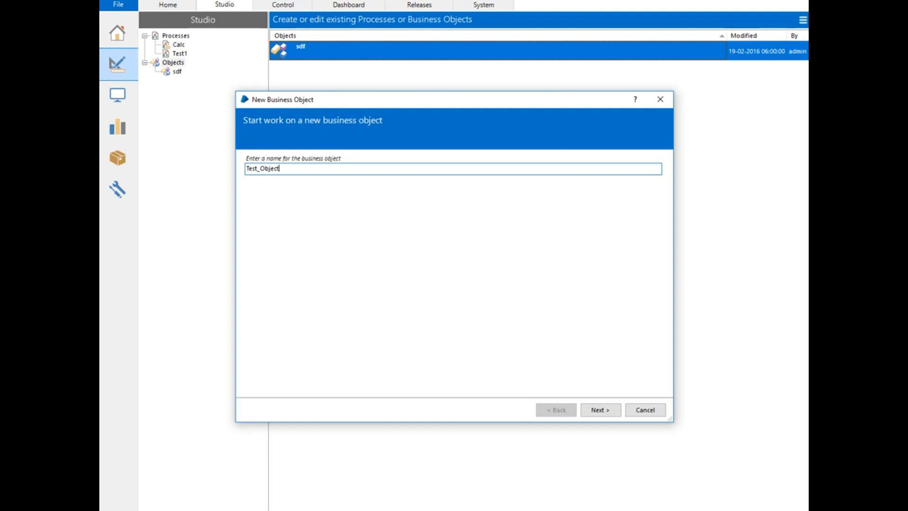
pyautogui.click(599, 409)
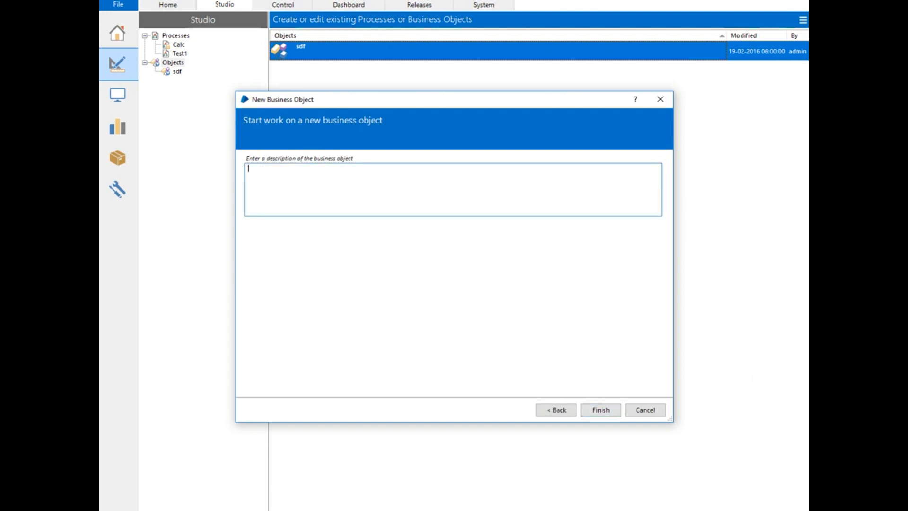
pyautogui.click(600, 409)
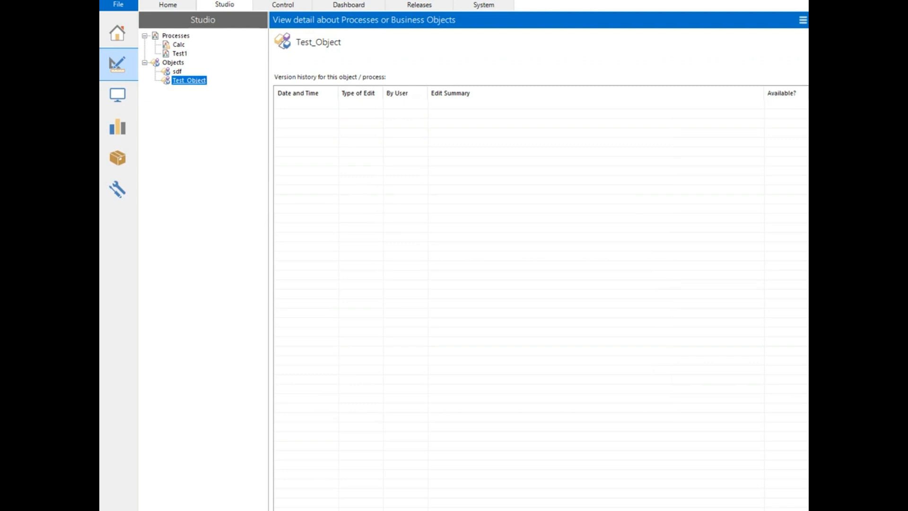
pyautogui.doubleClick(189, 80)
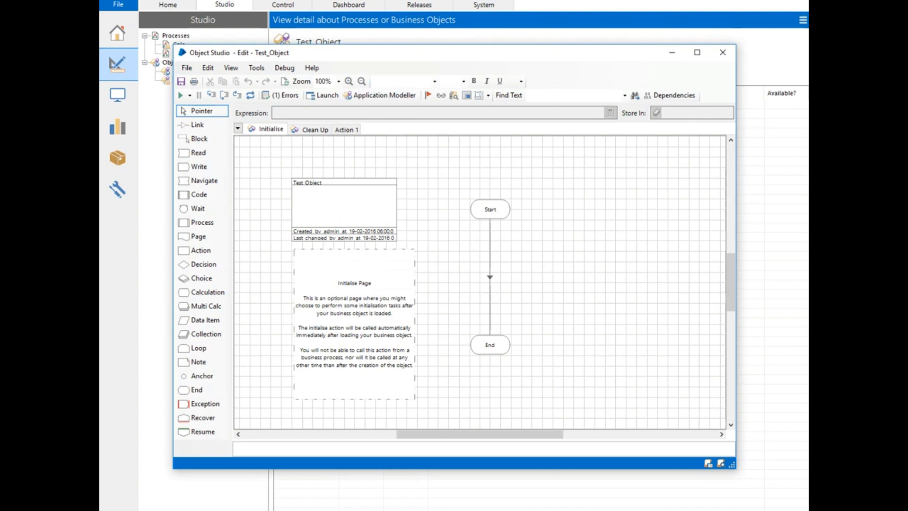
pyautogui.click(381, 95)
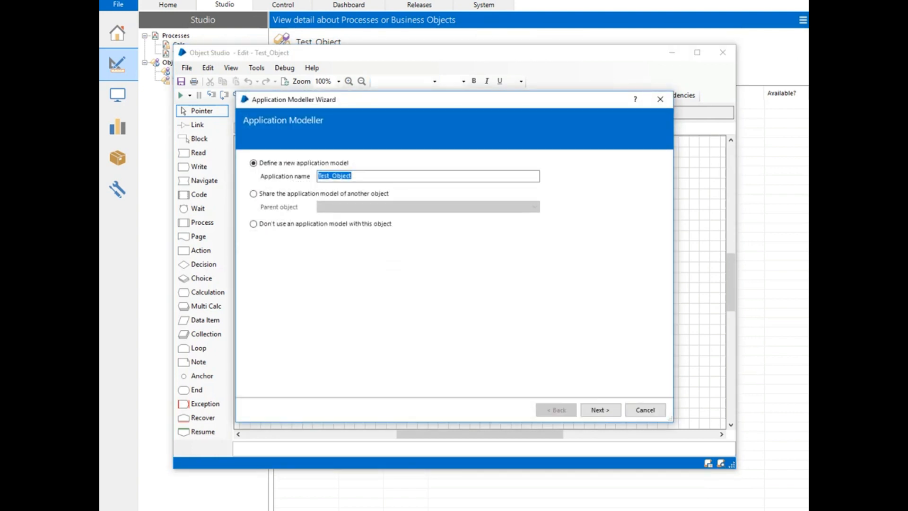
pyautogui.click(599, 409)
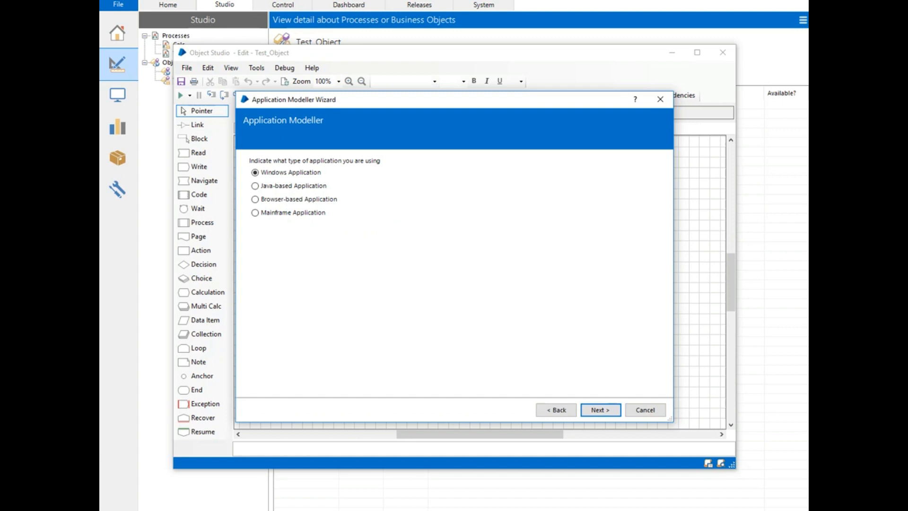
pyautogui.click(254, 199)
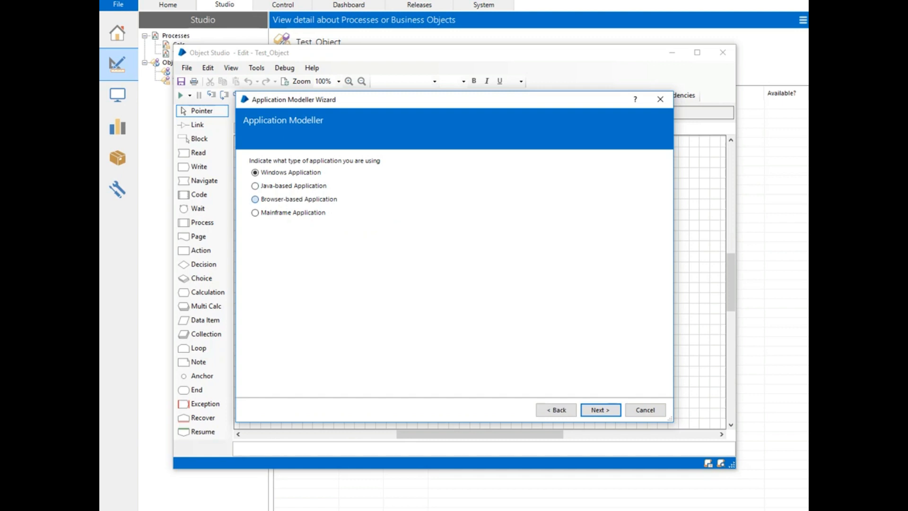
pyautogui.click(254, 199)
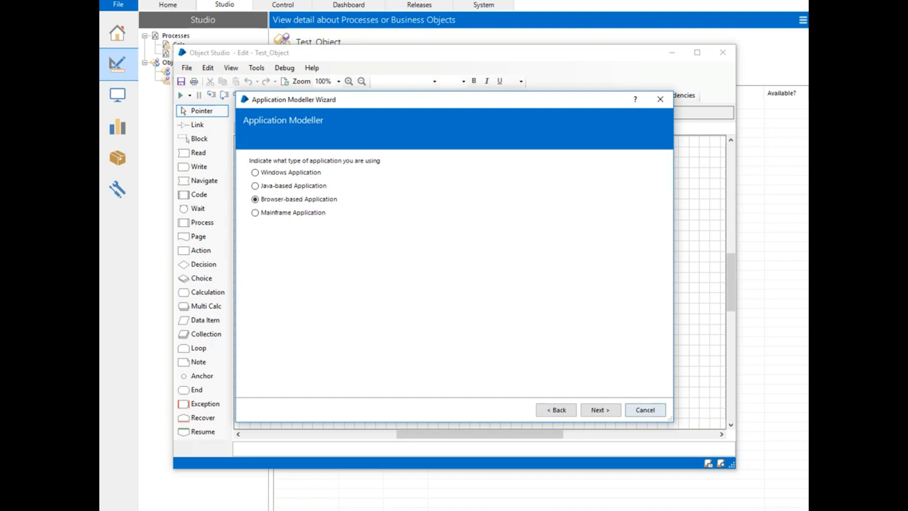
pyautogui.click(644, 409)
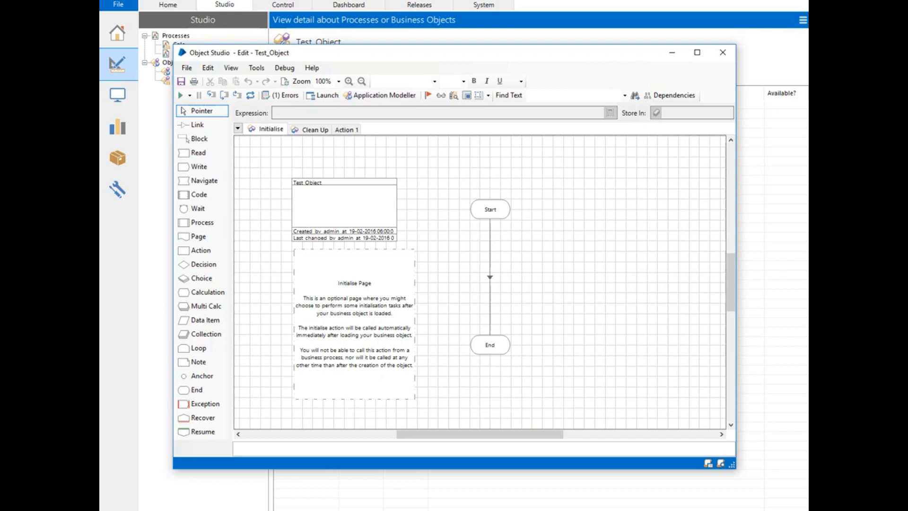
# - Close the Object Studio window for Test_Object
pyautogui.click(722, 52)
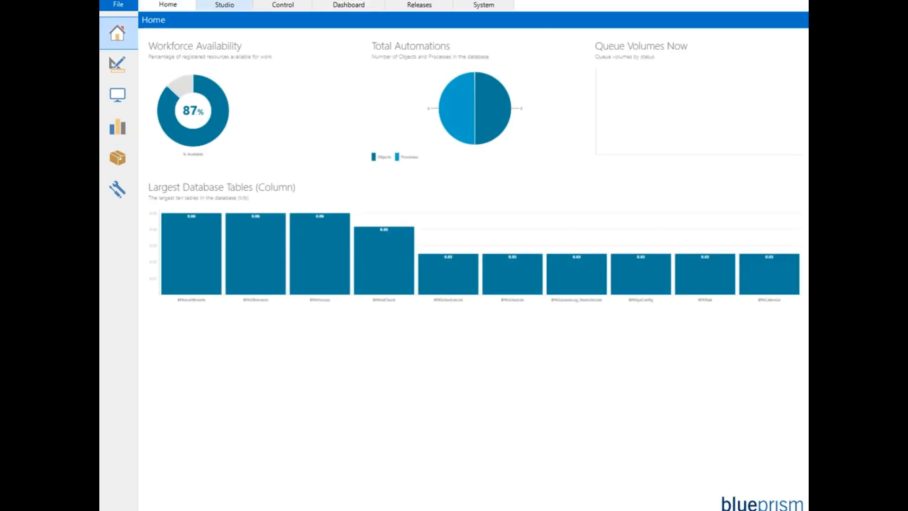
# - Go to the System area and view the Object Logs and Work Queues pages
pyautogui.click(225, 4)
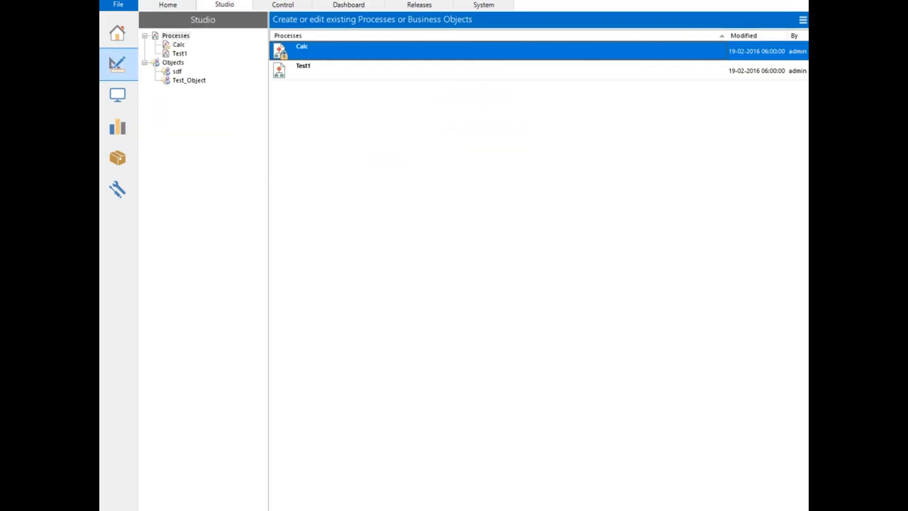
pyautogui.click(483, 5)
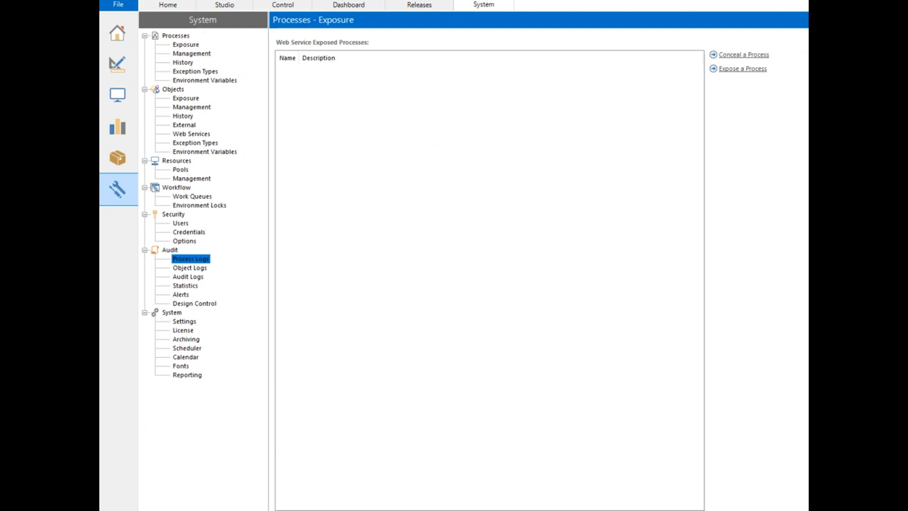
pyautogui.click(190, 266)
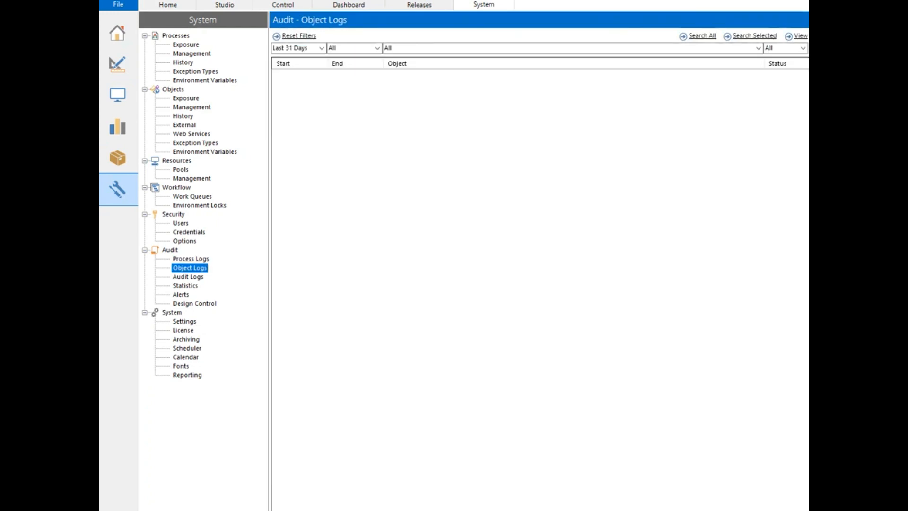
pyautogui.click(192, 197)
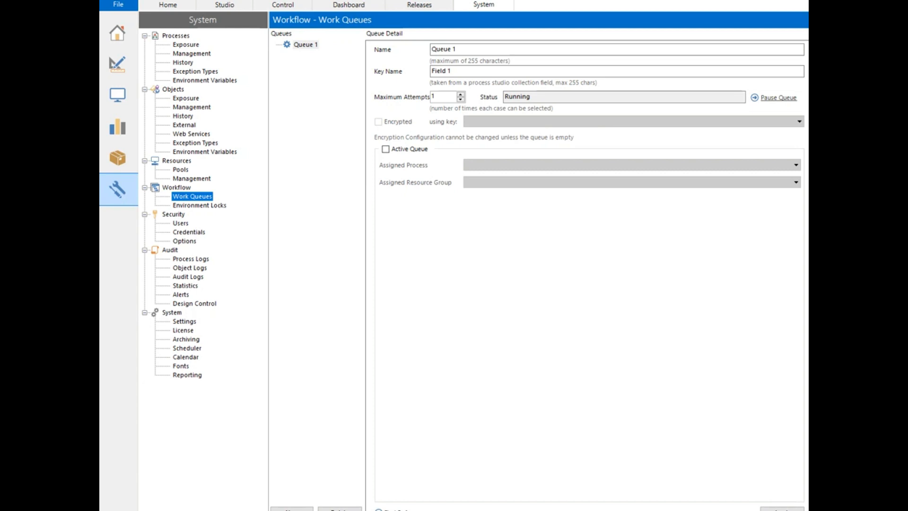
# - View Pools and Resource Management, ending on the Processes Exposure page
pyautogui.click(192, 178)
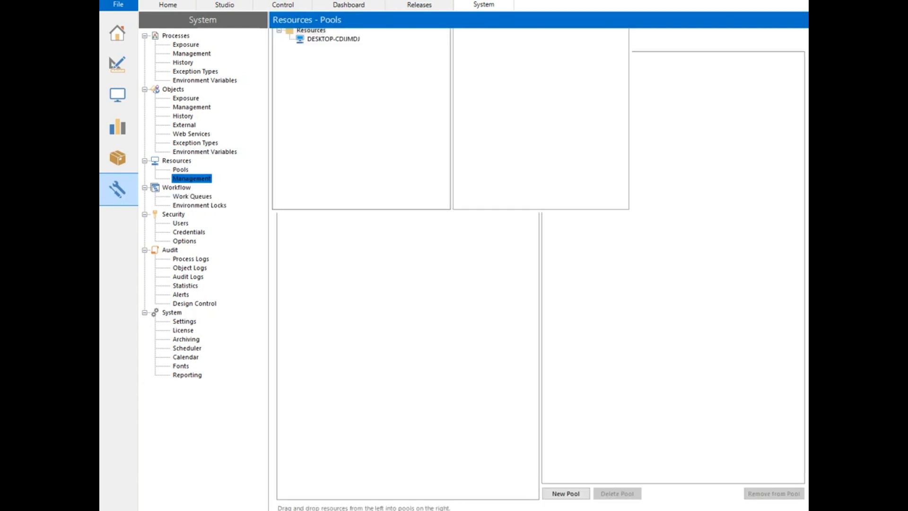
pyautogui.click(192, 179)
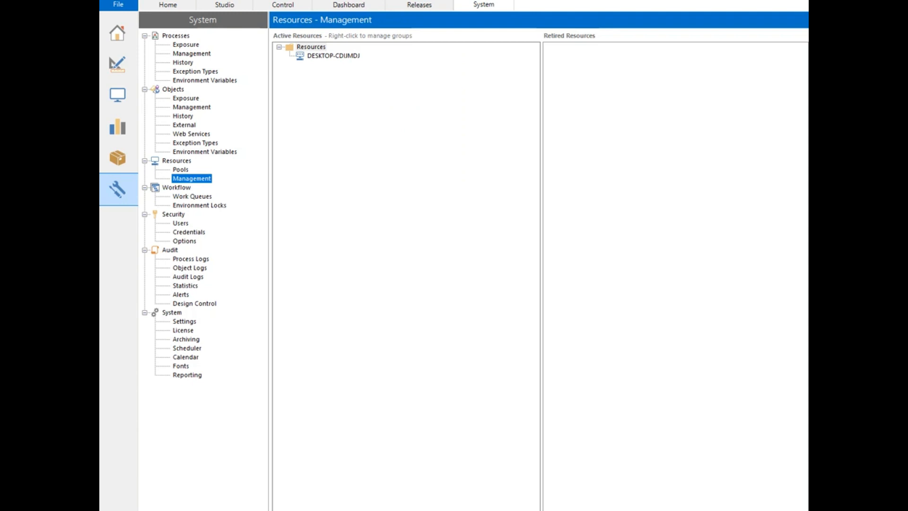
pyautogui.click(186, 44)
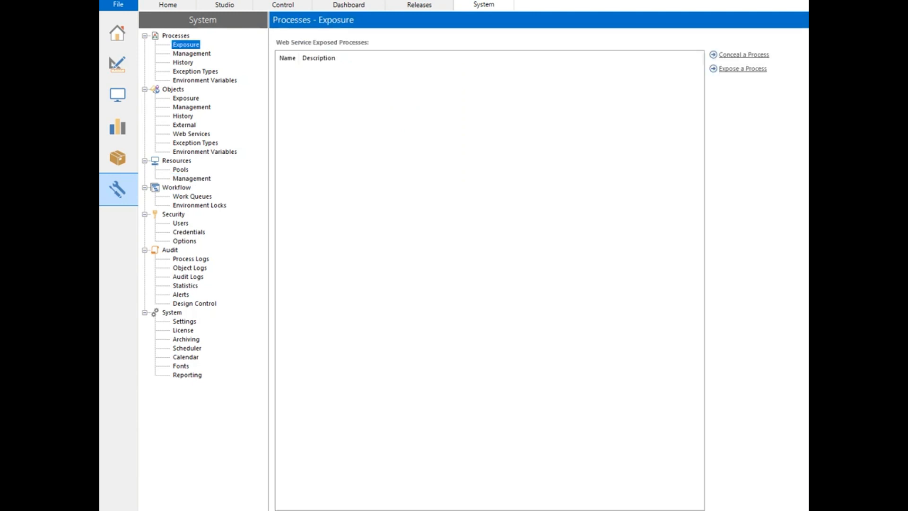